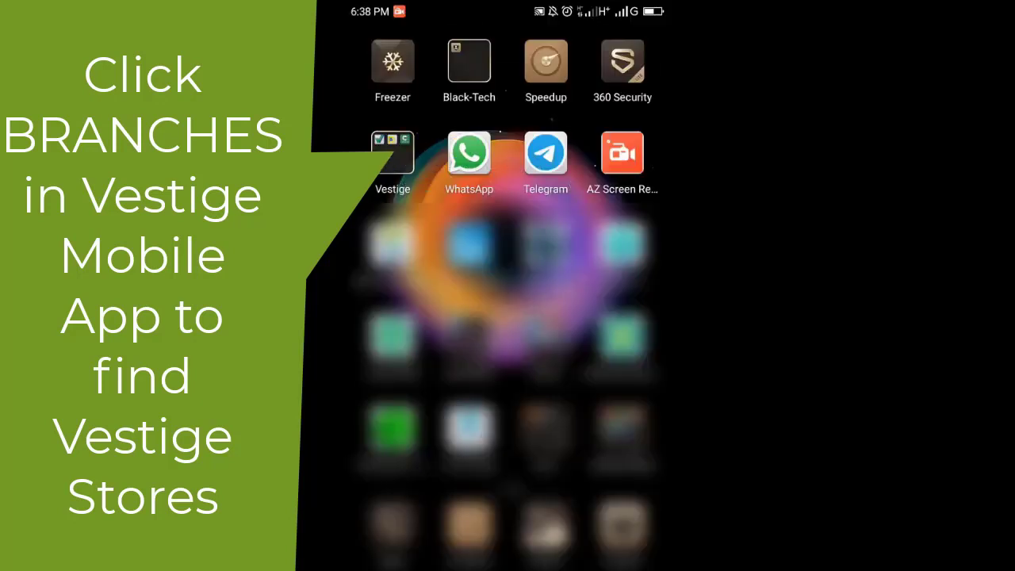
- Open the home-screen Google folder containing Google, Chrome and Gmail
left_click(391, 151)
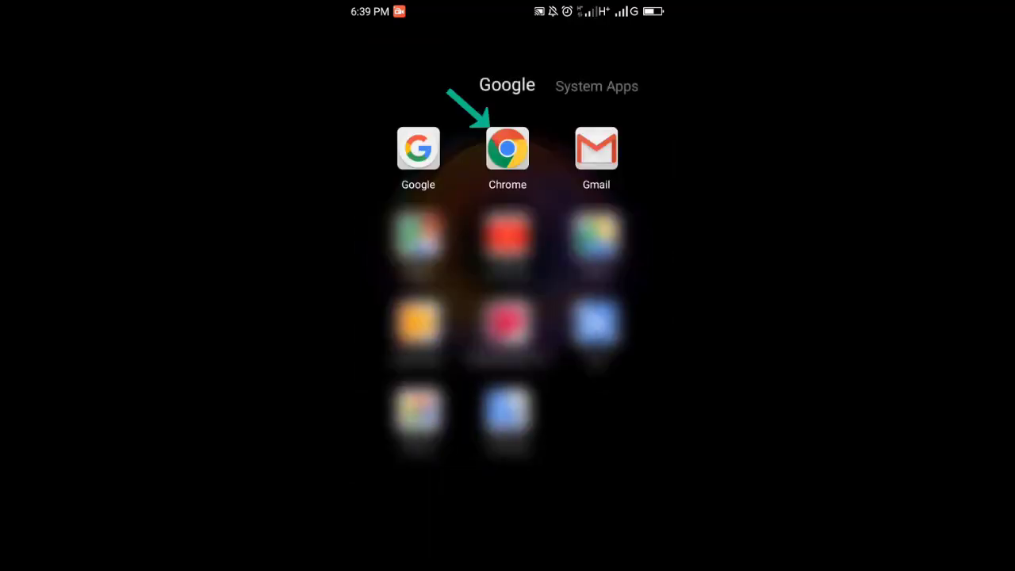
- Launch Chrome and load myvestige.com from the address bar
left_click(507, 149)
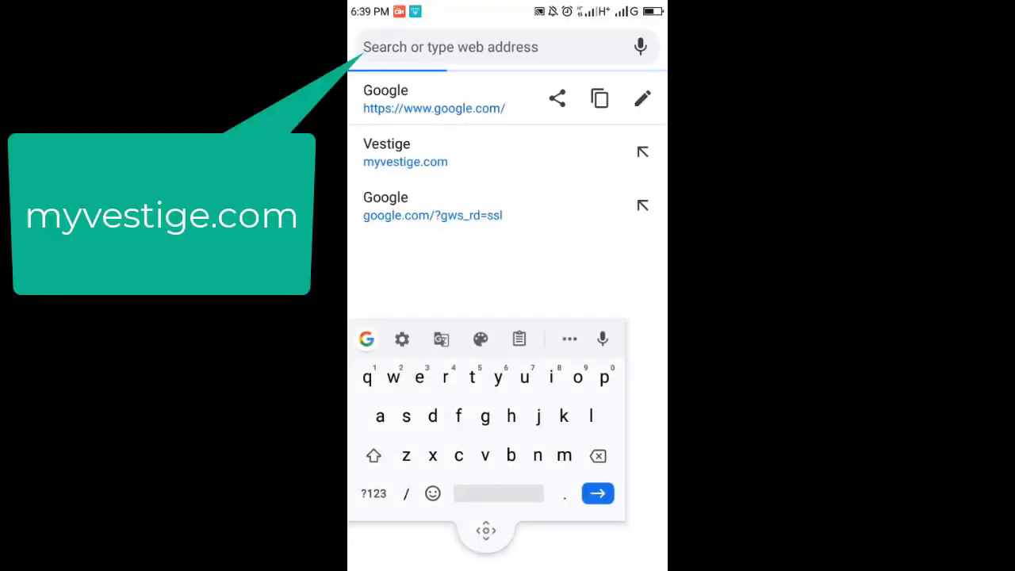
left_click(562, 455)
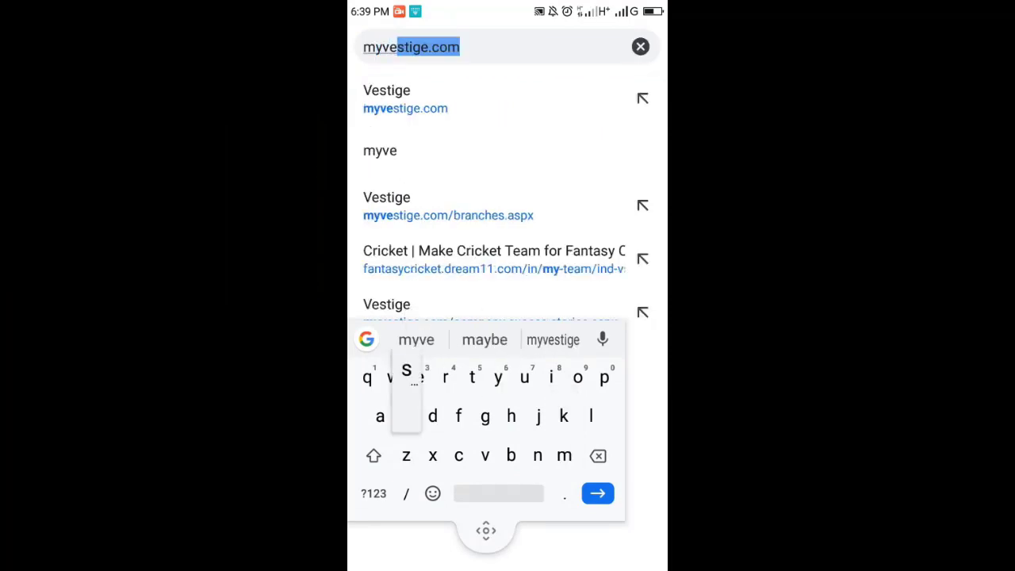
type("stige.com")
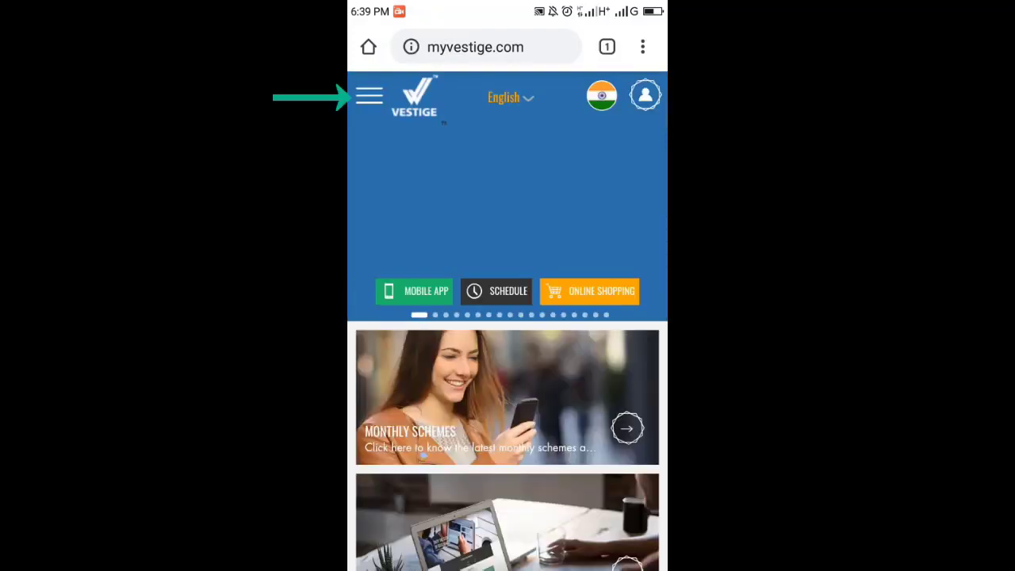
- Go through the site menu's BRANCHES section to the VESTIGE BRANCH search page
left_click(369, 96)
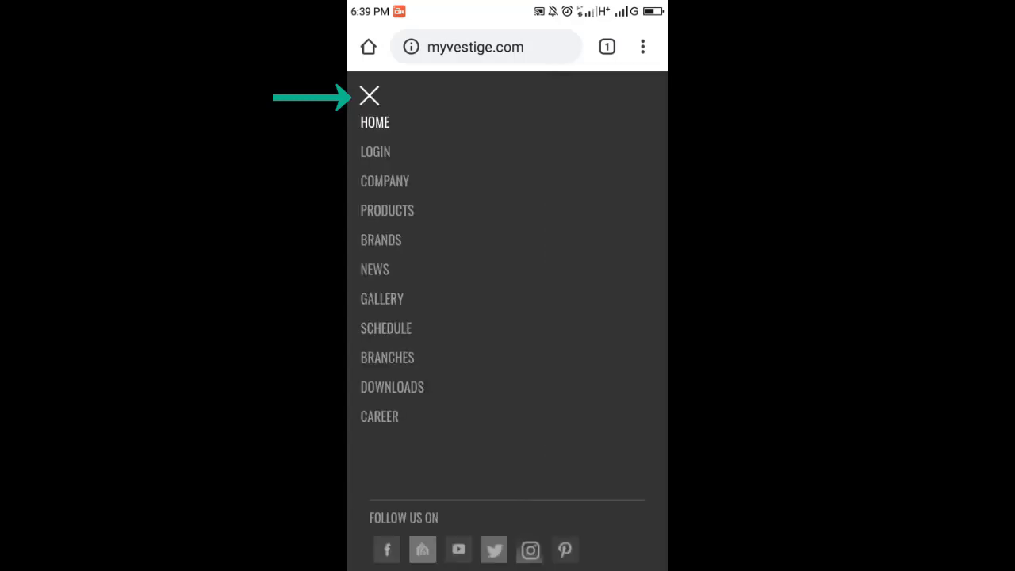
left_click(387, 358)
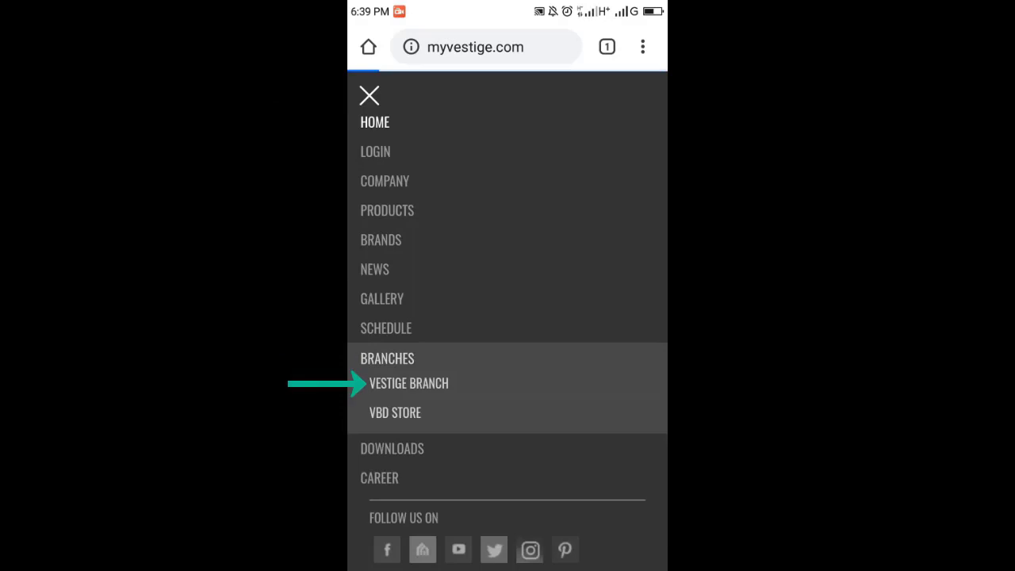
left_click(408, 383)
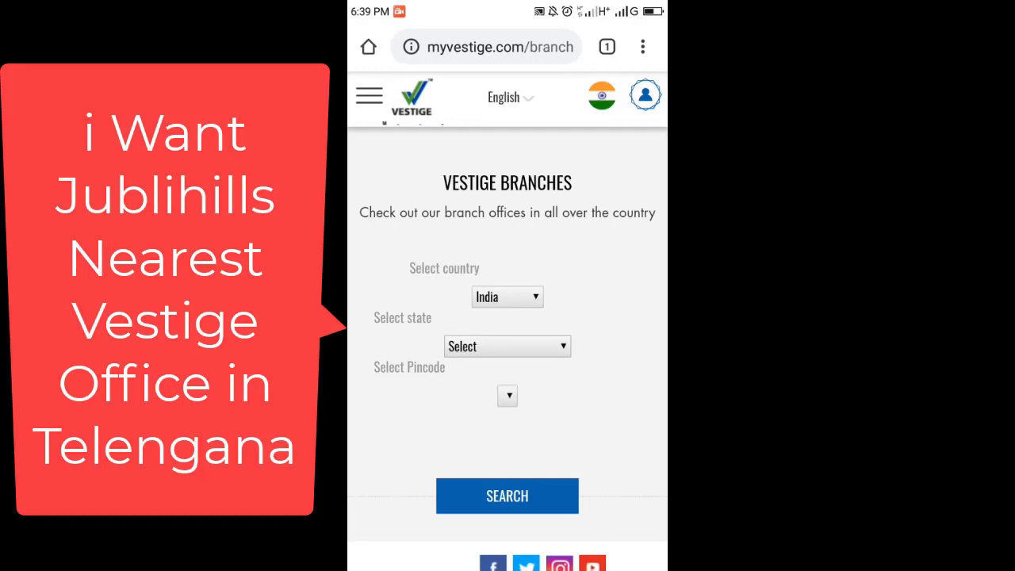
- Choose Telangana as the state and pincode 500030 in the branch search form
left_click(507, 345)
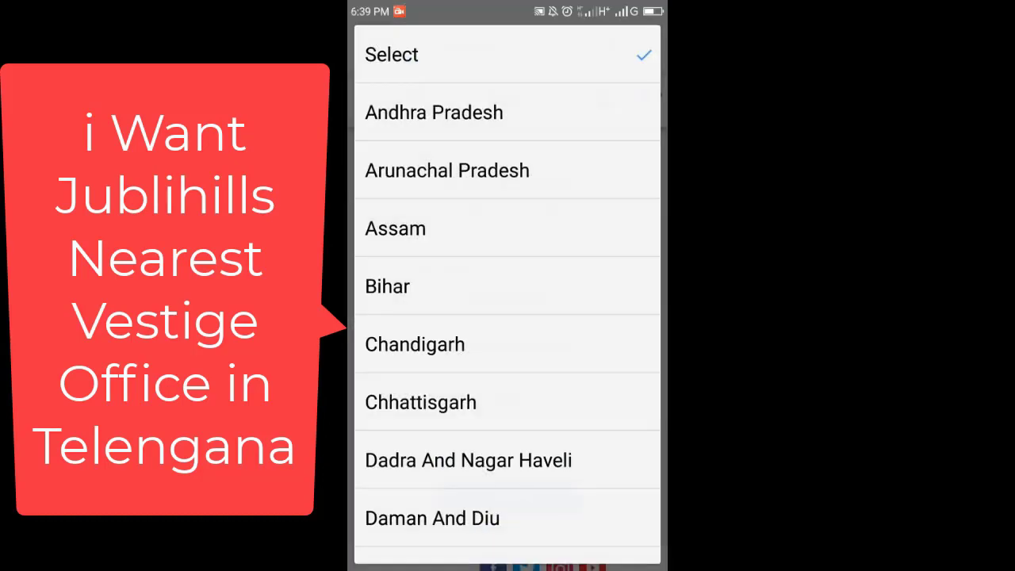
scroll("down", 3)
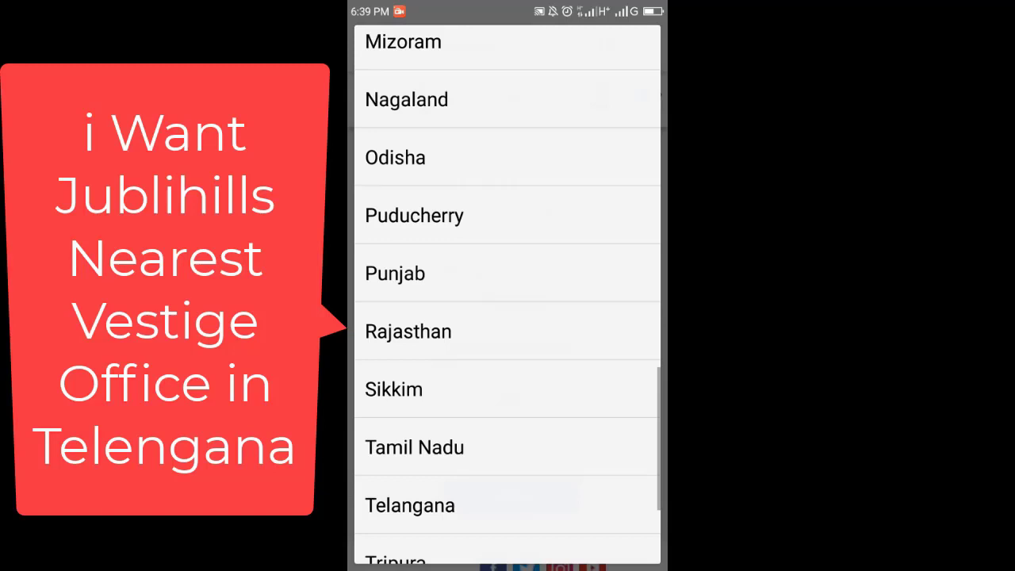
left_click(409, 505)
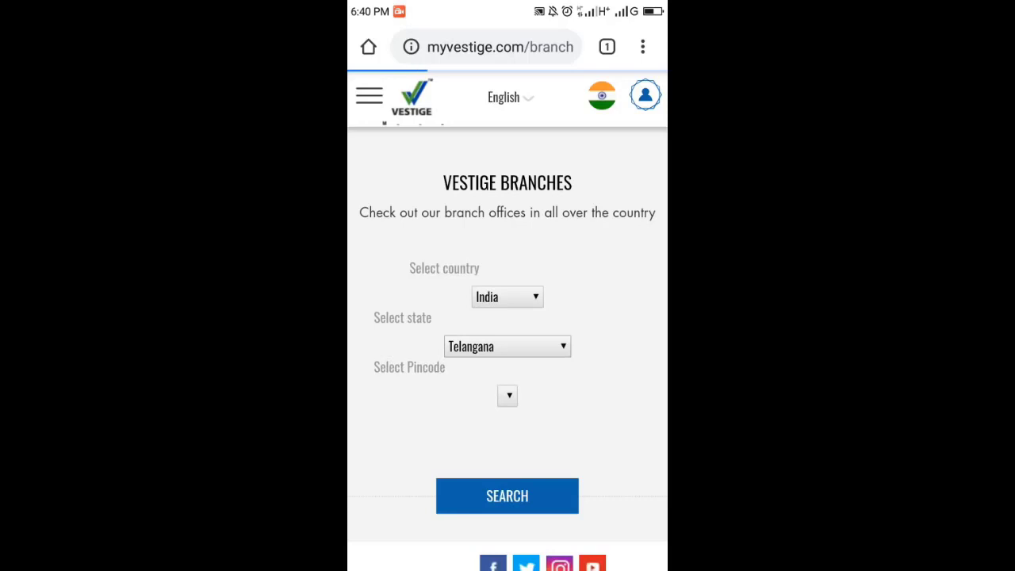
left_click(507, 395)
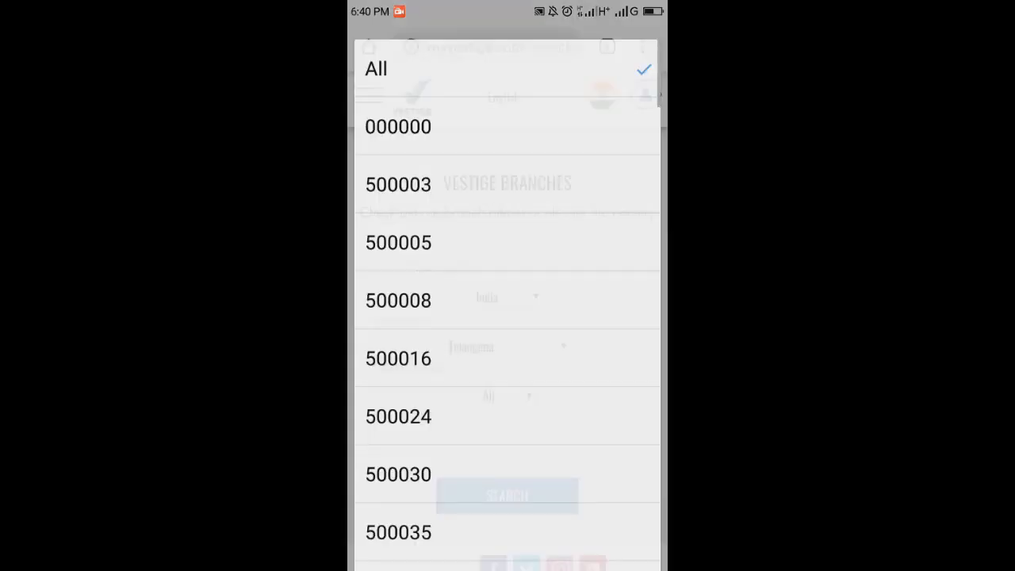
scroll("down", 3)
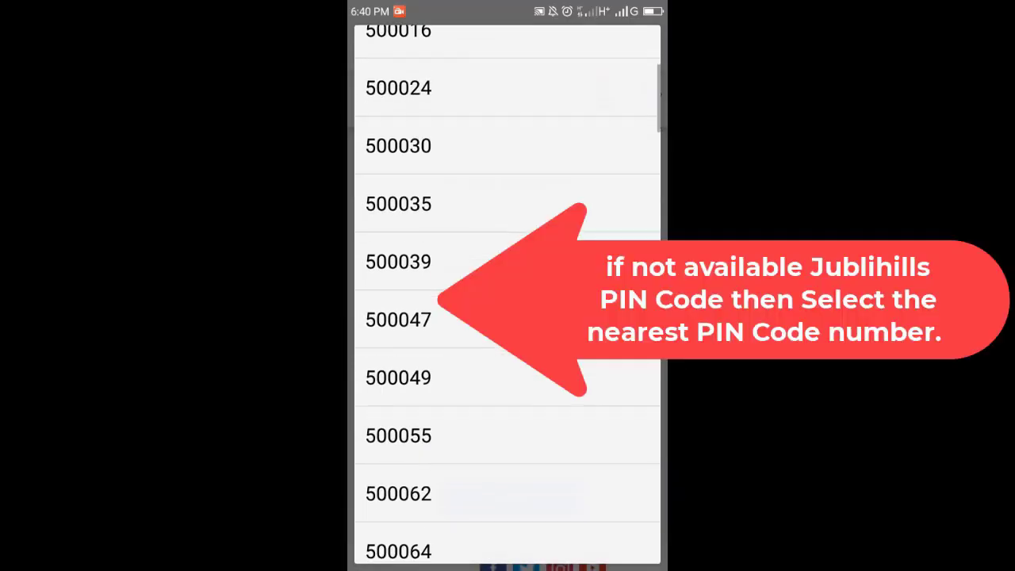
scroll("up", 3)
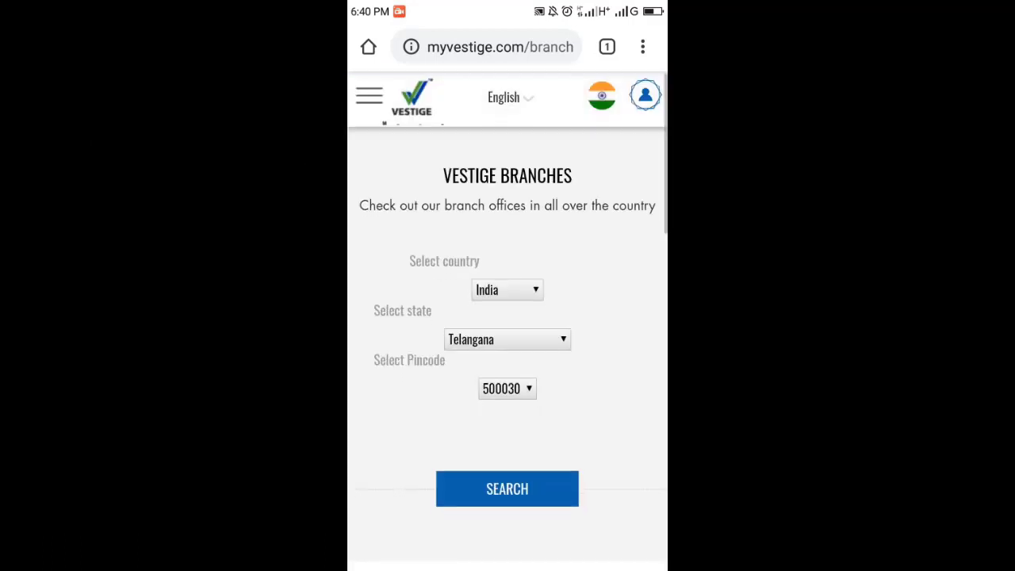
- Search the selected pincode and review the Aramghar X Road contact point in Rajendranagar
left_click(506, 489)
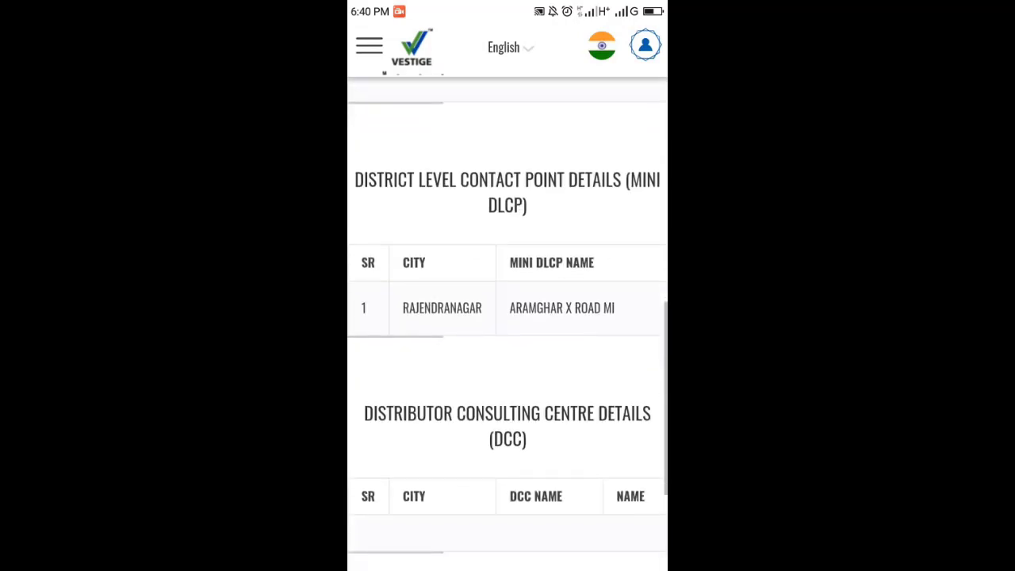
scroll("down", 3)
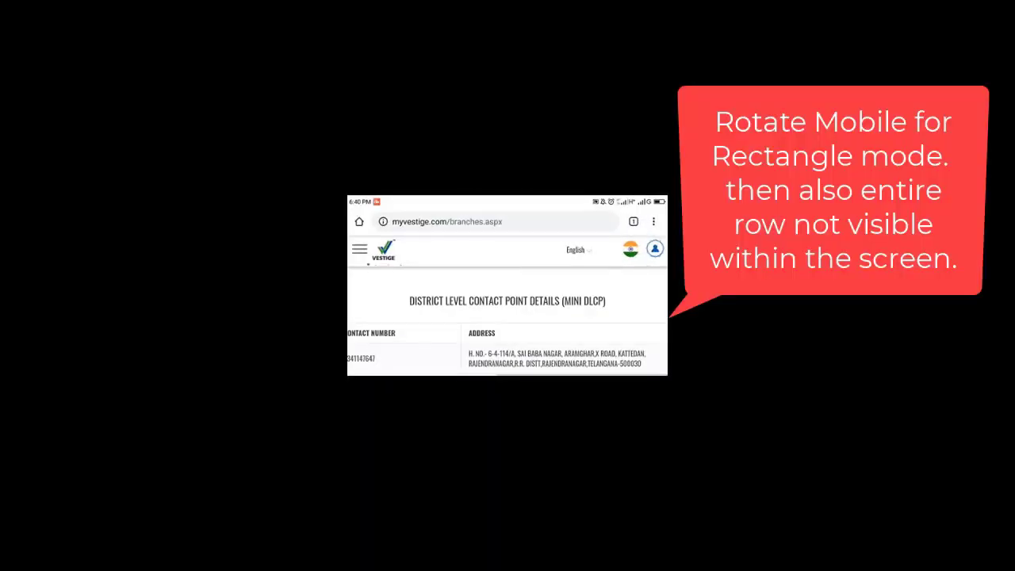
scroll("down", 3)
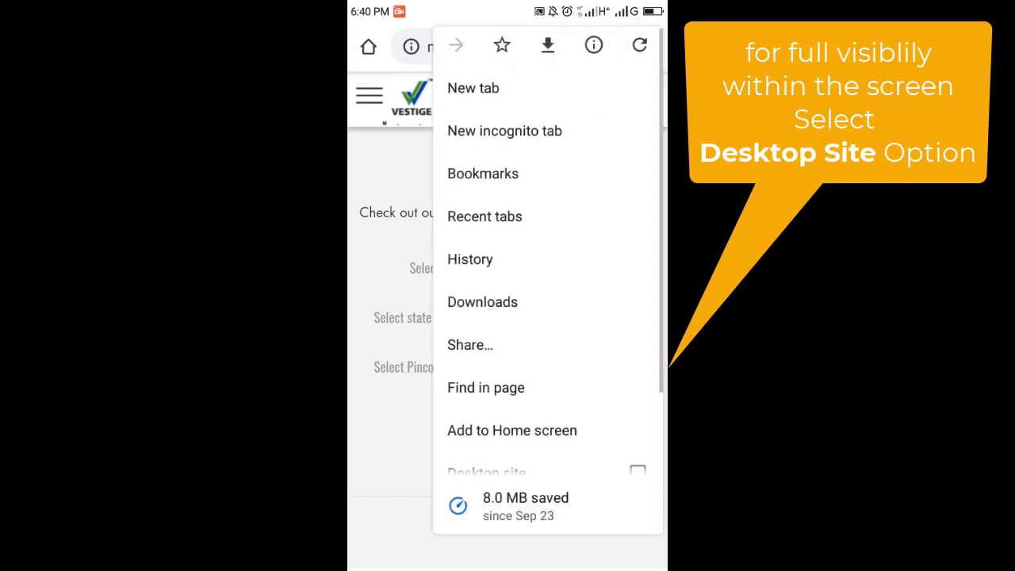
- Switch Chrome to the desktop site, confirming form resubmission twice
left_click(486, 472)
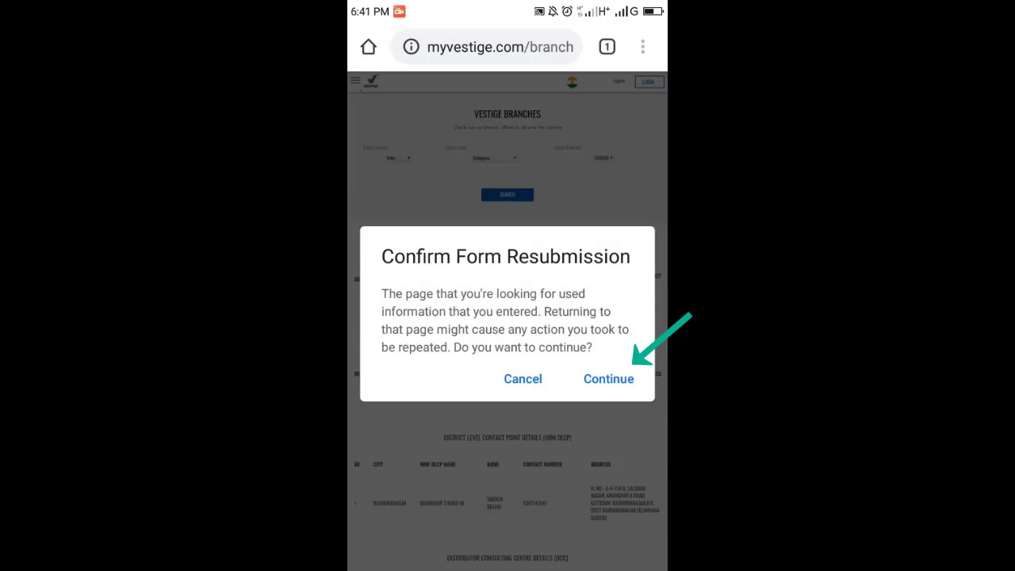
left_click(608, 378)
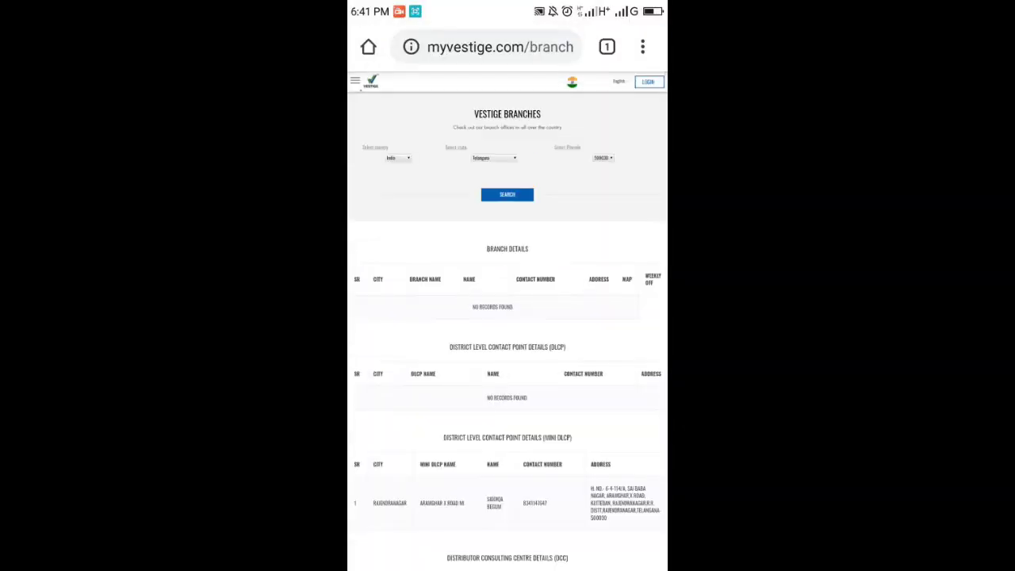
left_click(643, 46)
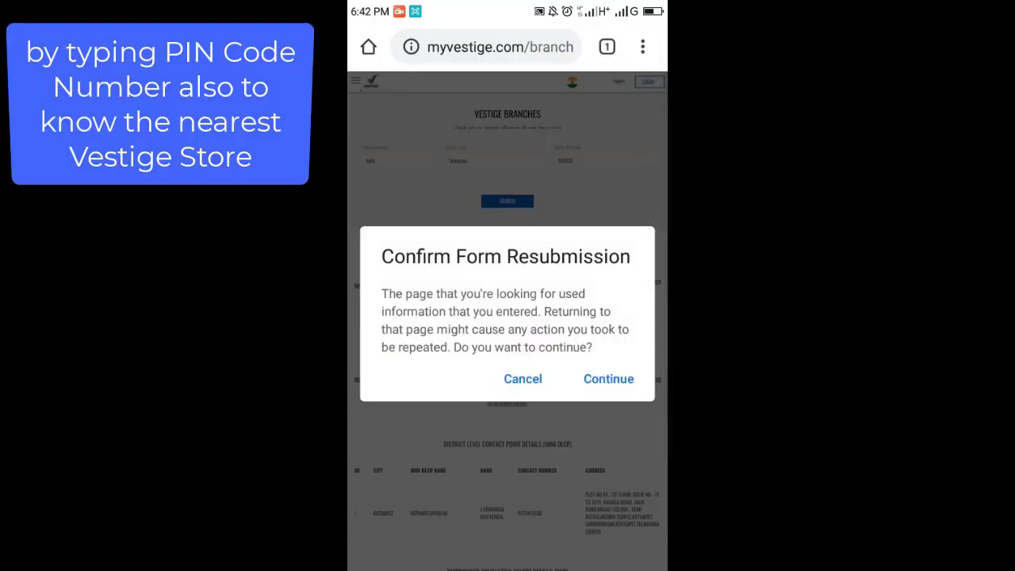
left_click(608, 379)
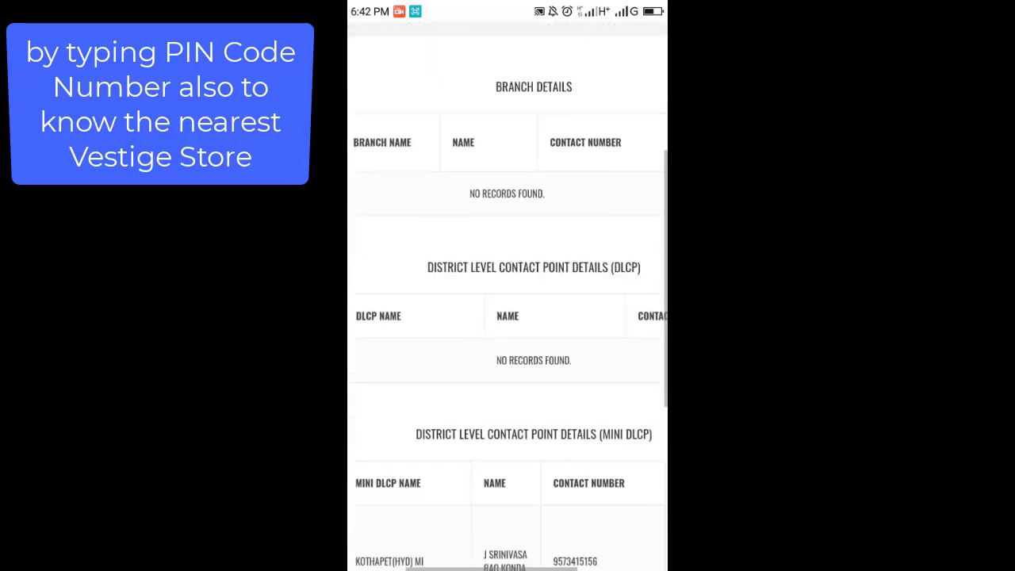
scroll("up", 3)
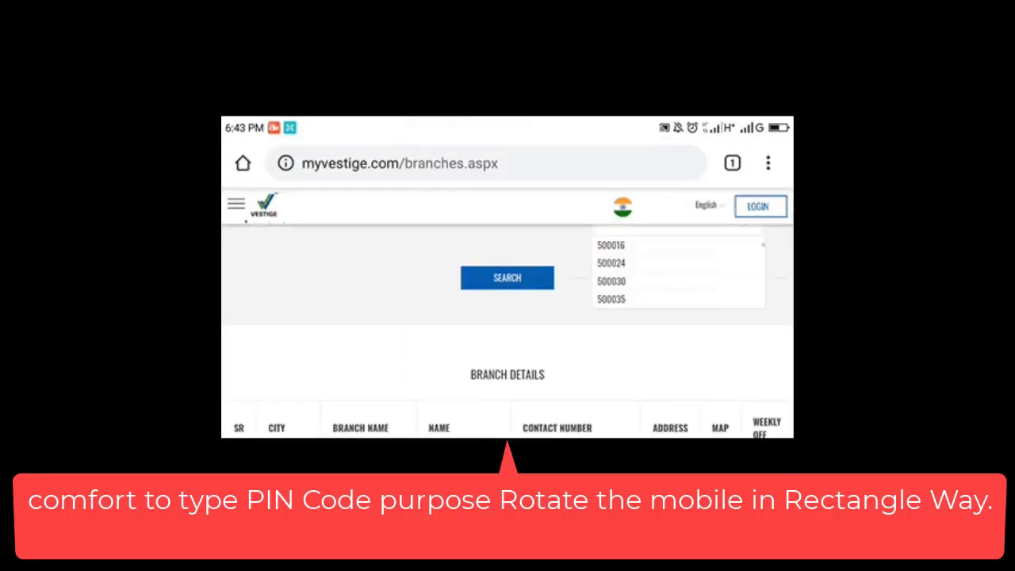
- Filter the pincode list by number and reselect pincode 500030
left_click(678, 252)
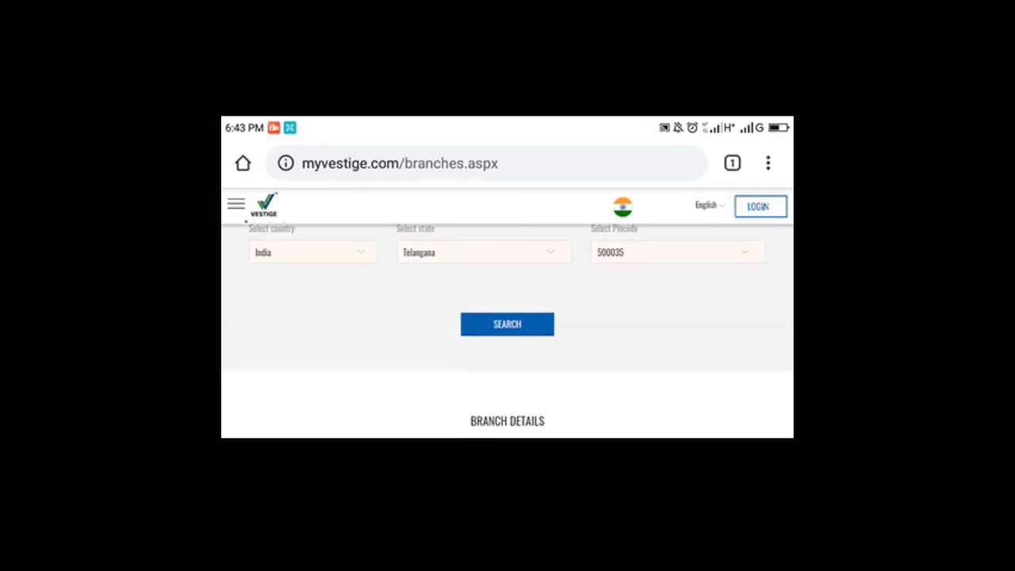
left_click(674, 252)
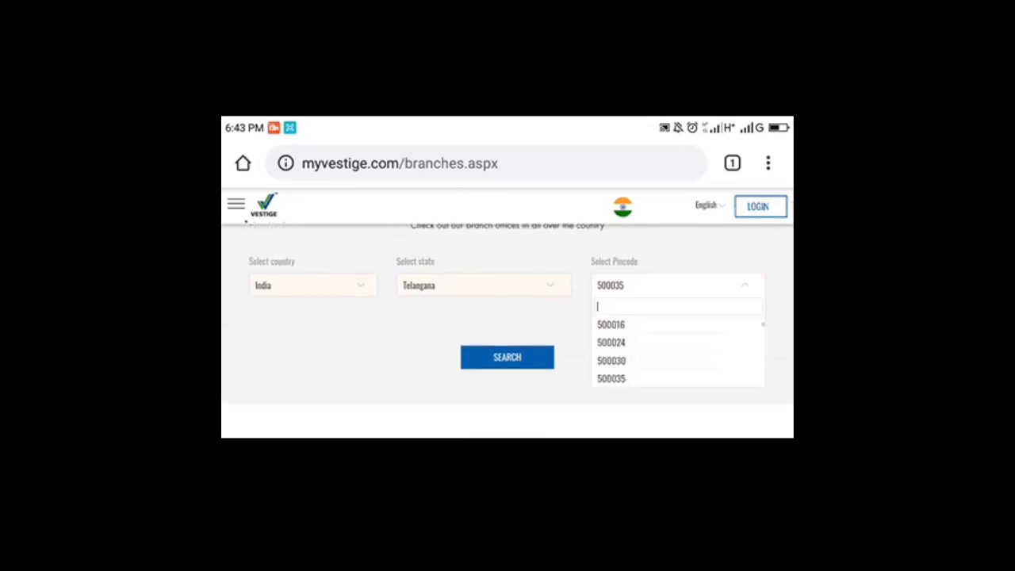
left_click(676, 306)
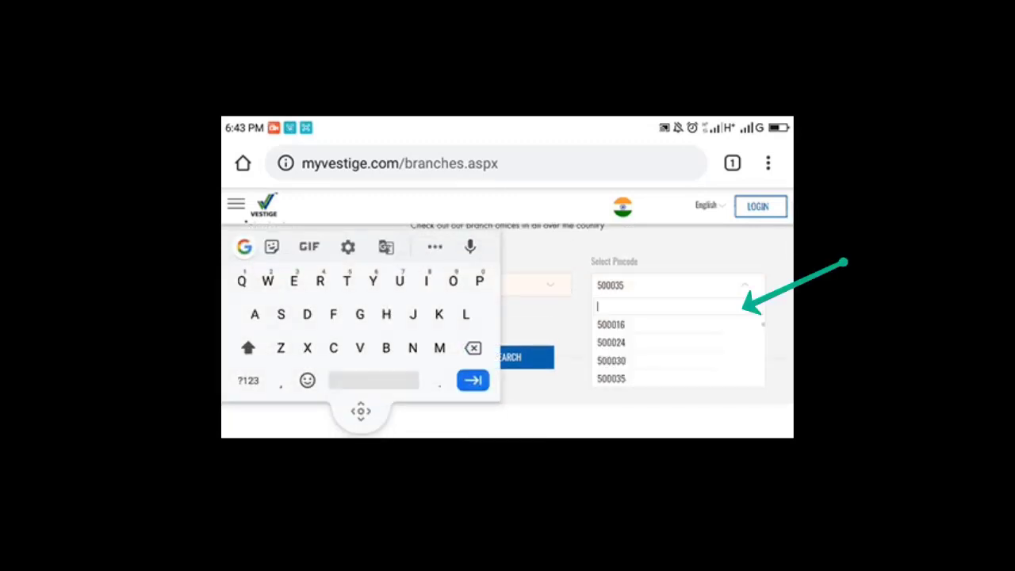
left_click(247, 380)
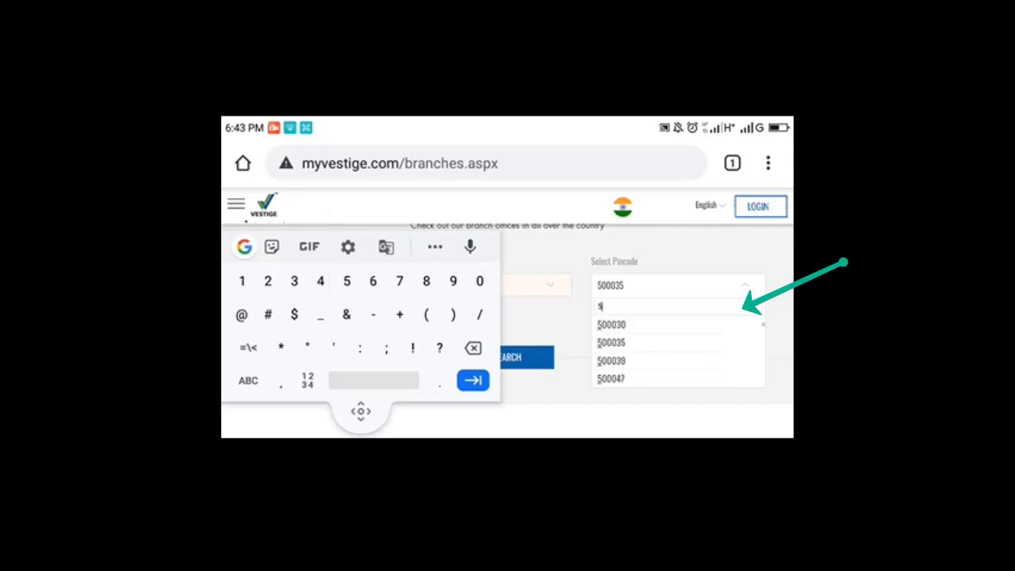
type("00033")
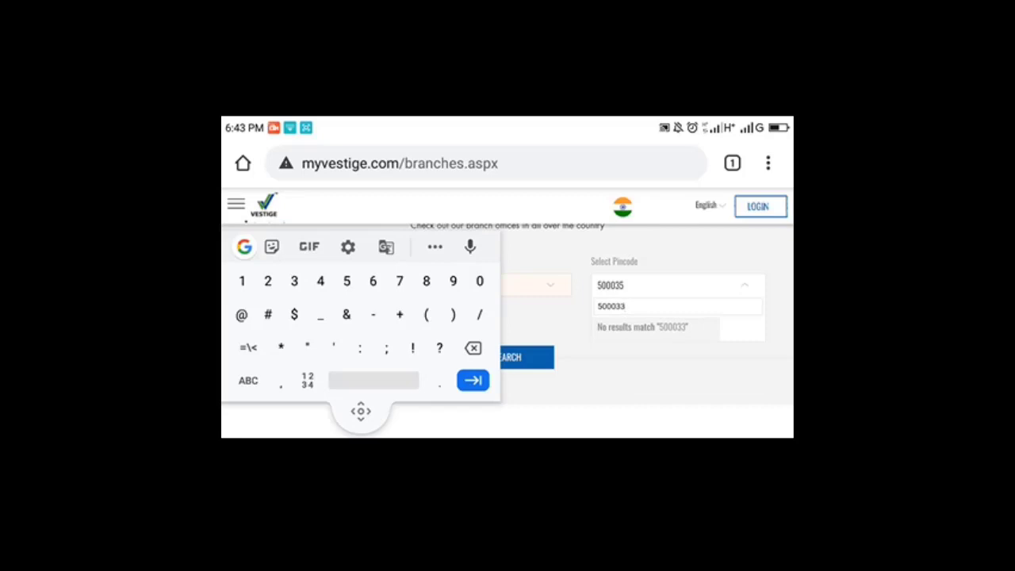
left_click(472, 348)
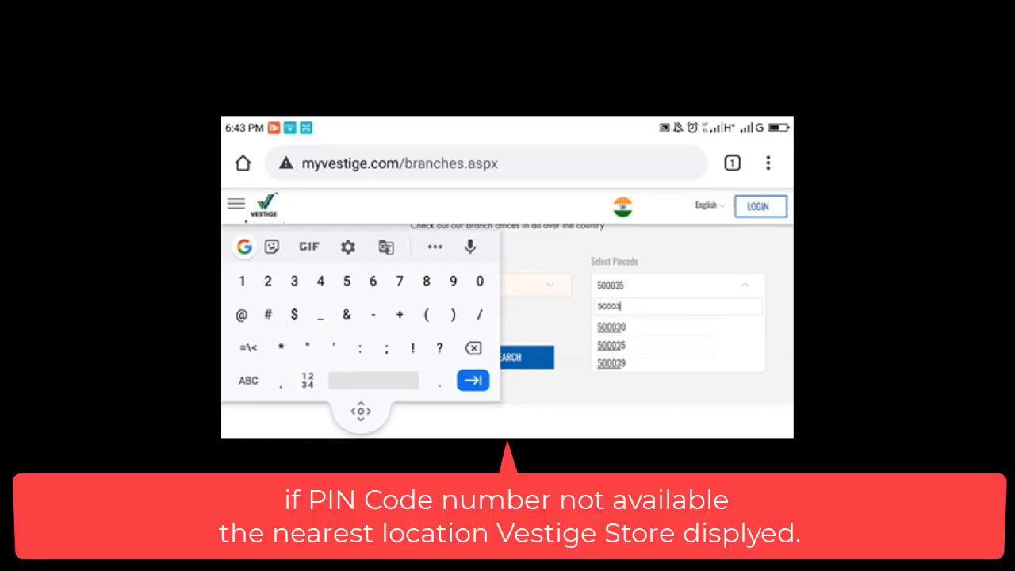
left_click(611, 326)
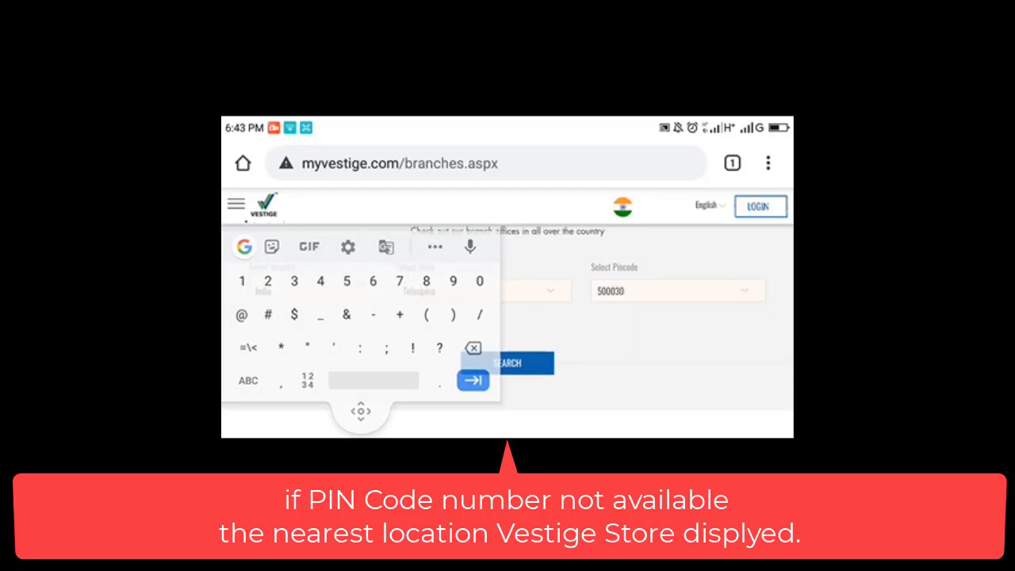
left_click(677, 290)
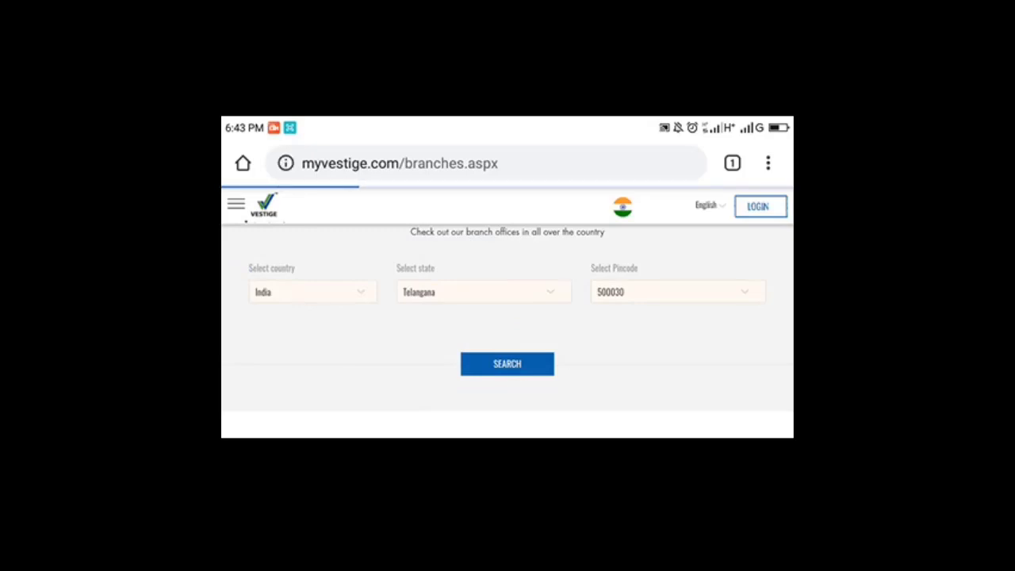
- Search pincode 500030 and view the Aramghar X Road Mini DLCP contact details
left_click(507, 364)
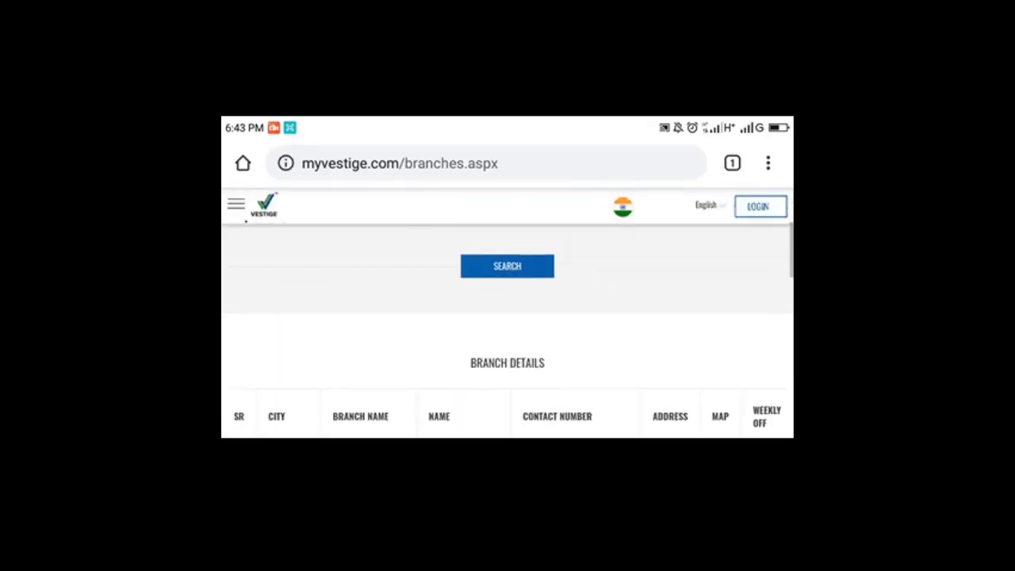
scroll("down", 3)
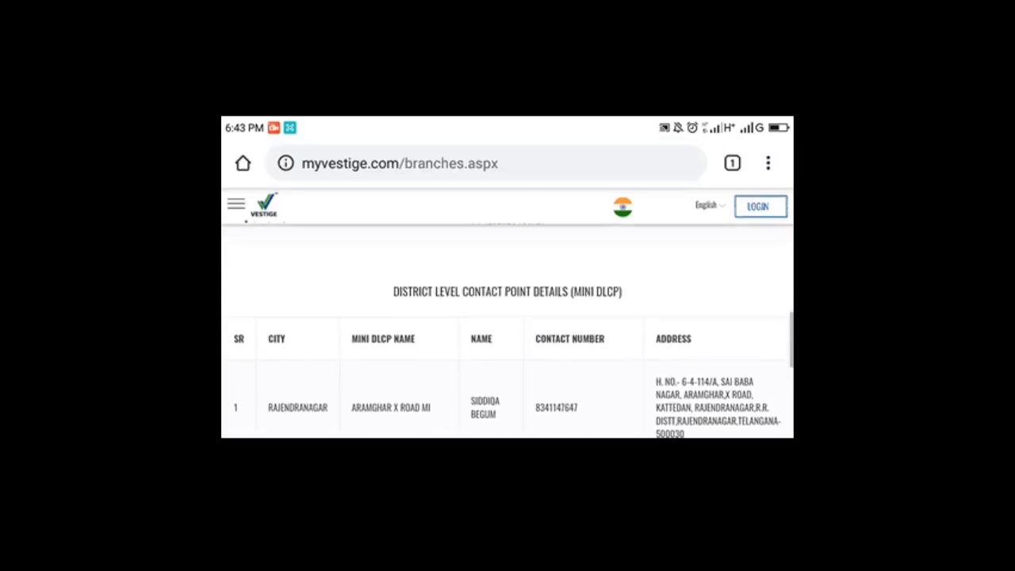
scroll("up", 3)
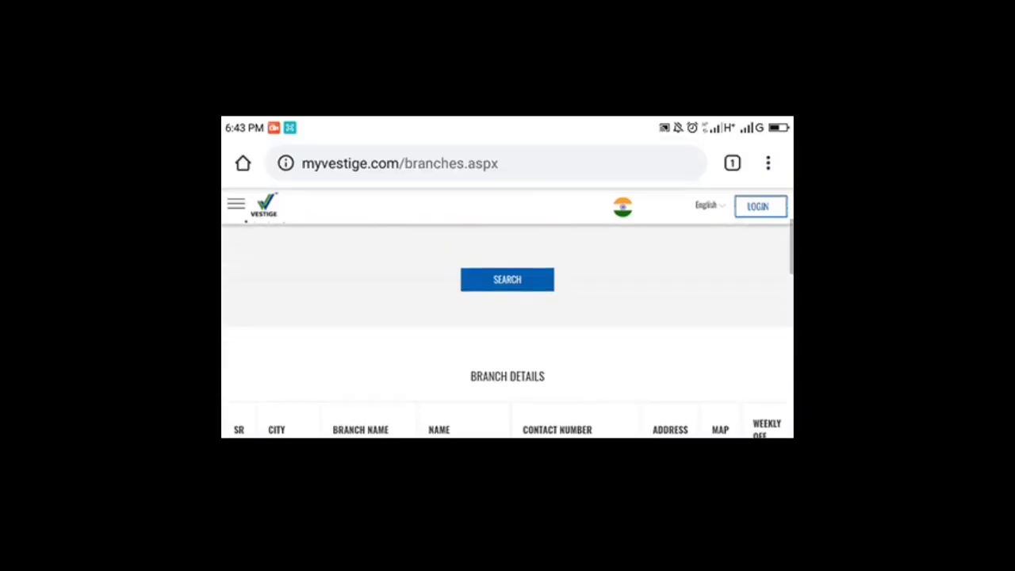
- Select pincode 500035 by typing its digits, then search for branches
left_click(676, 346)
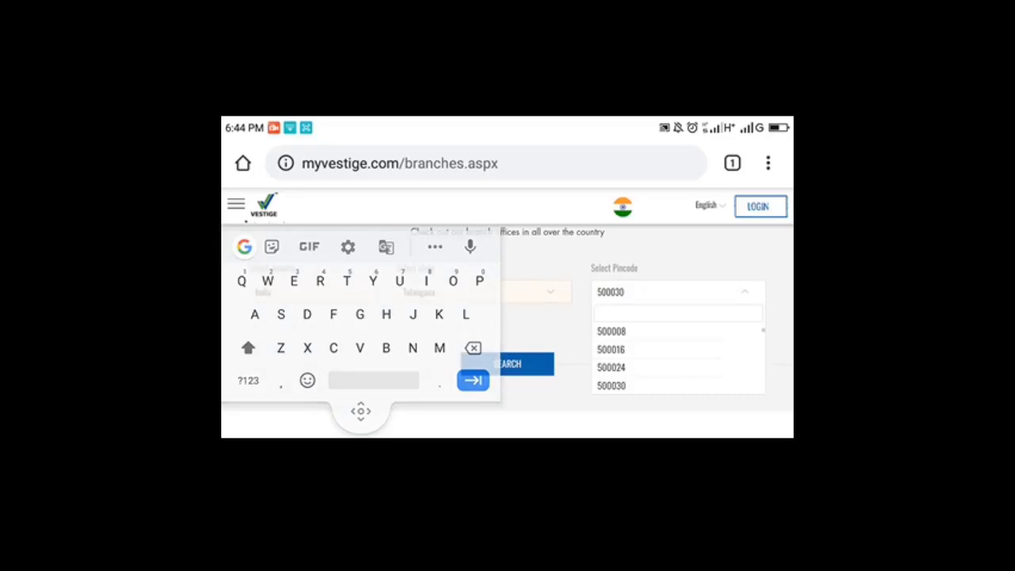
left_click(248, 379)
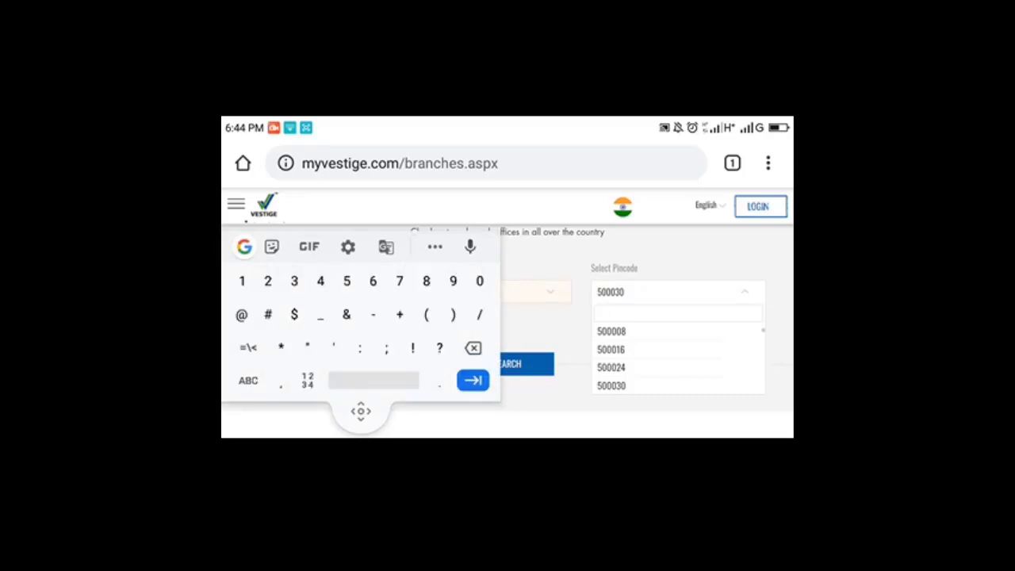
type("500")
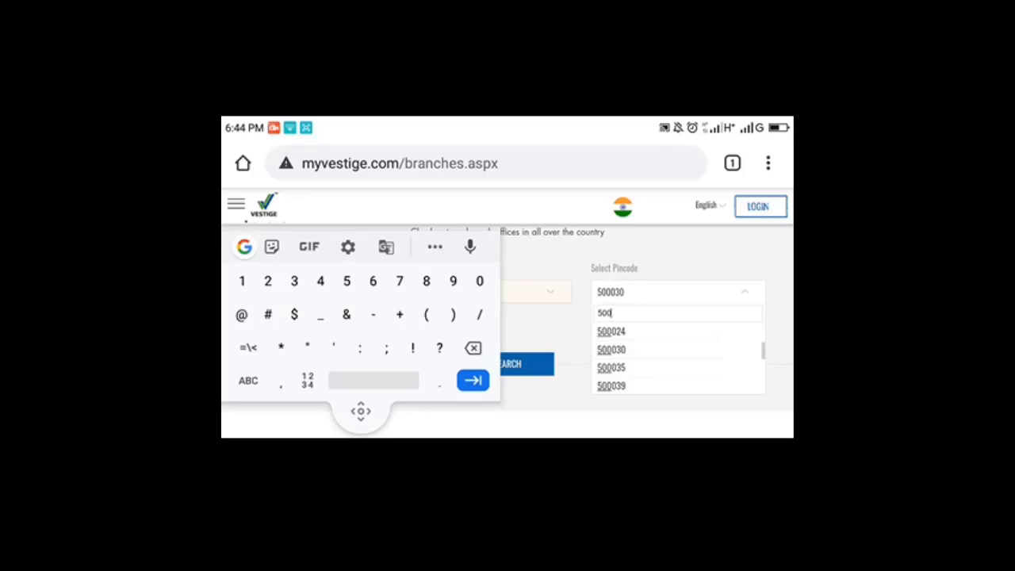
left_click(479, 281)
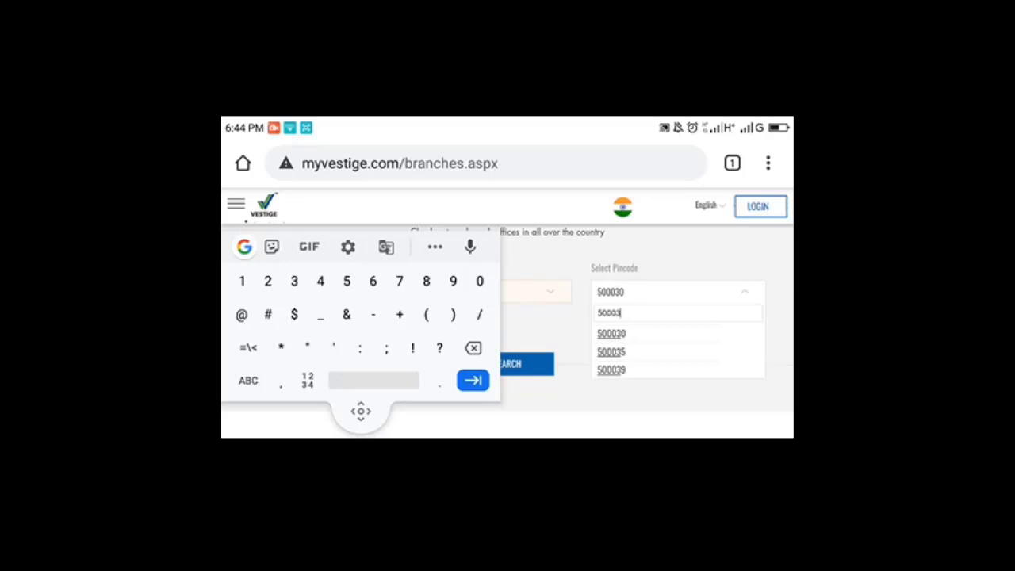
left_click(610, 351)
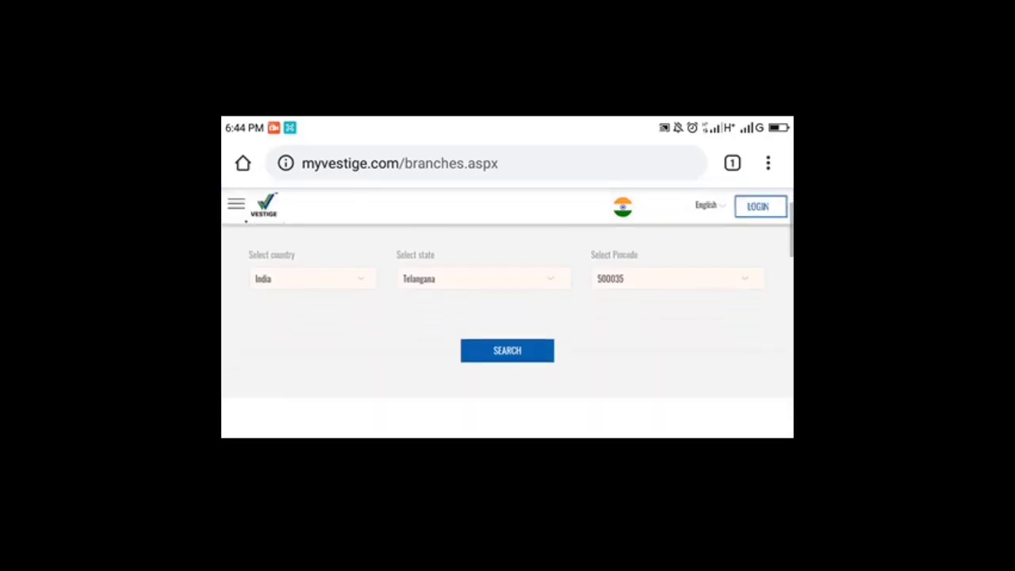
left_click(506, 350)
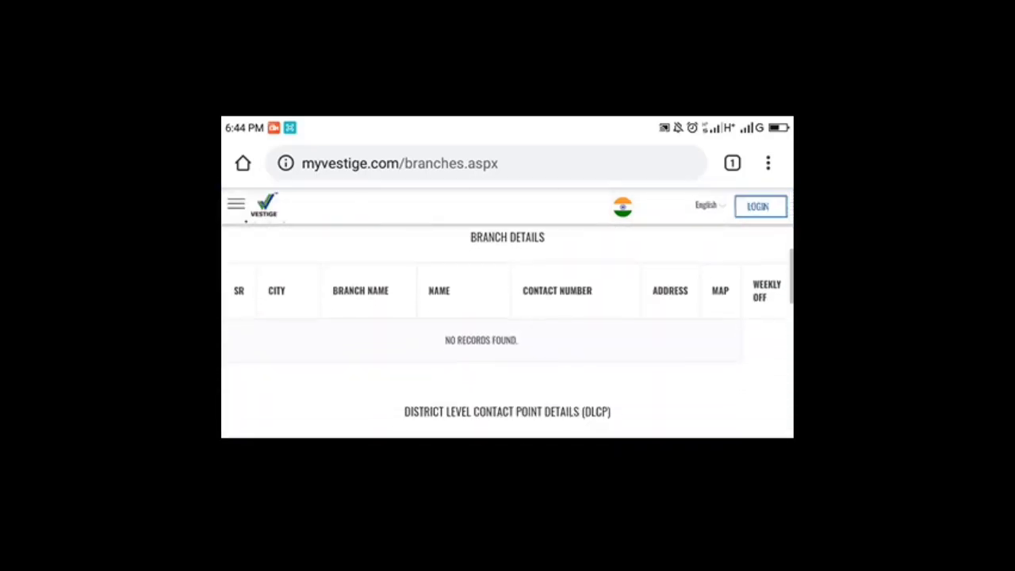
scroll("down", 3)
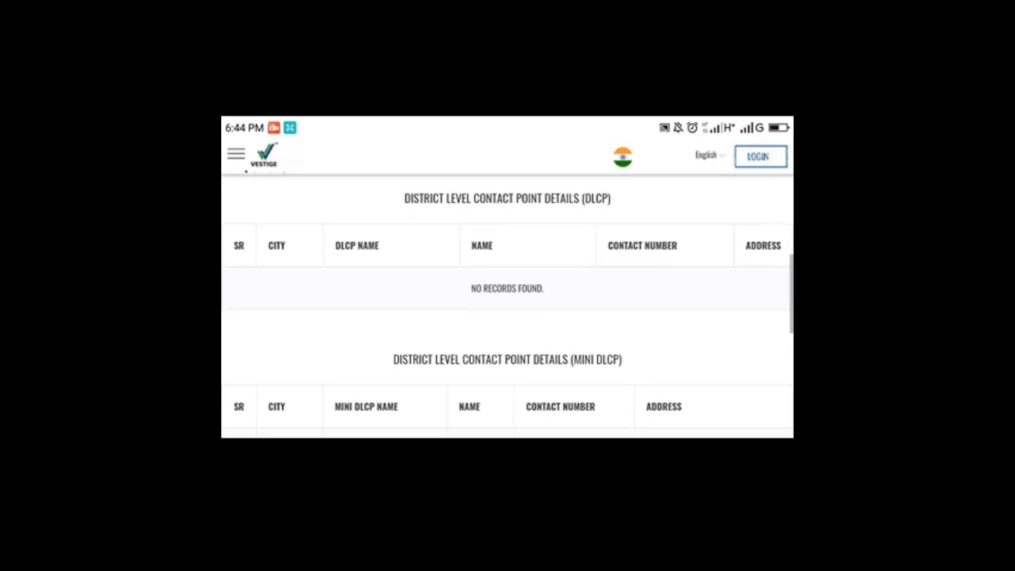
scroll("down", 3)
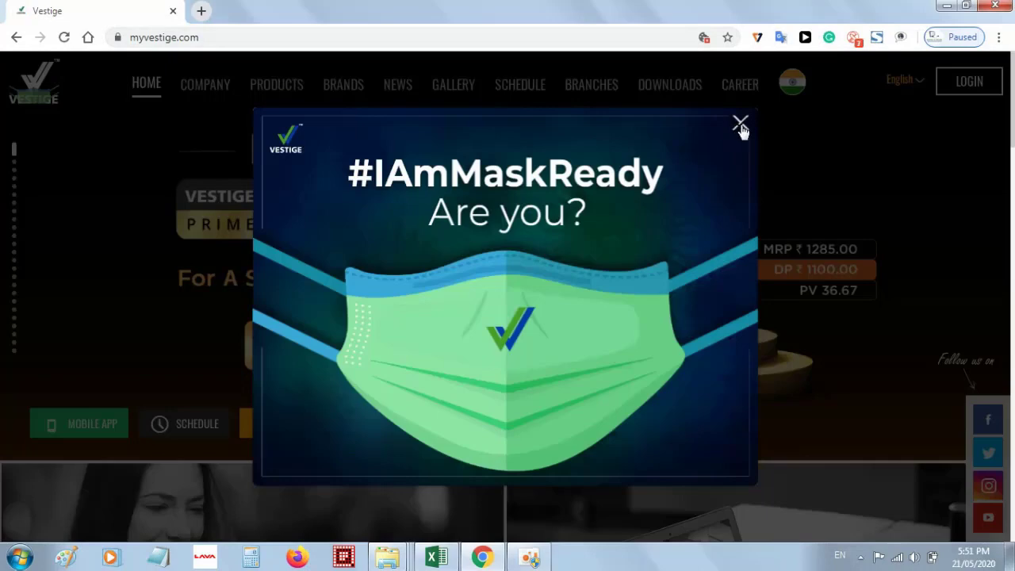
- Dismiss the #IAmMaskReady mask promotion popup
left_click(740, 124)
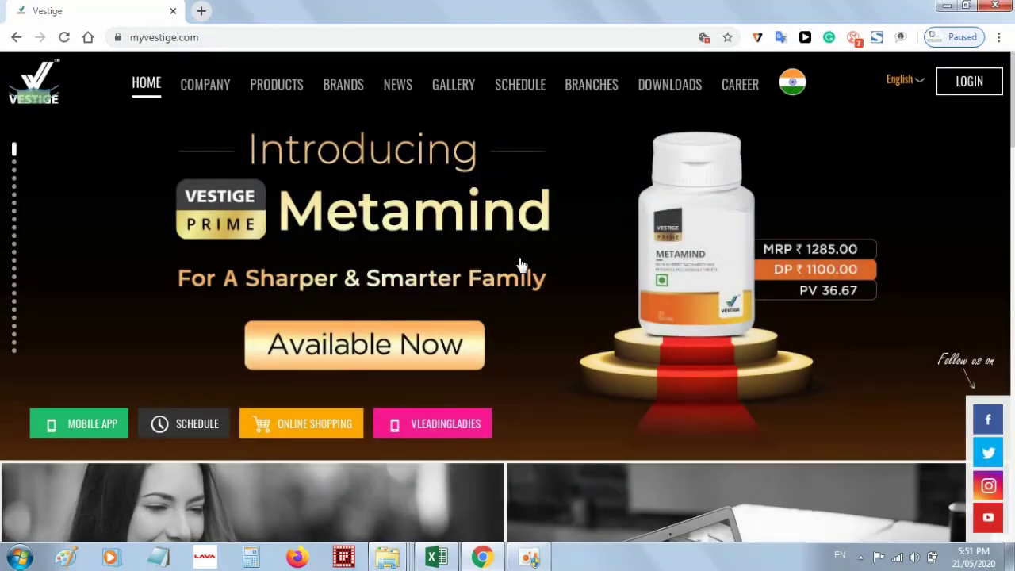
mouse_move(470, 300)
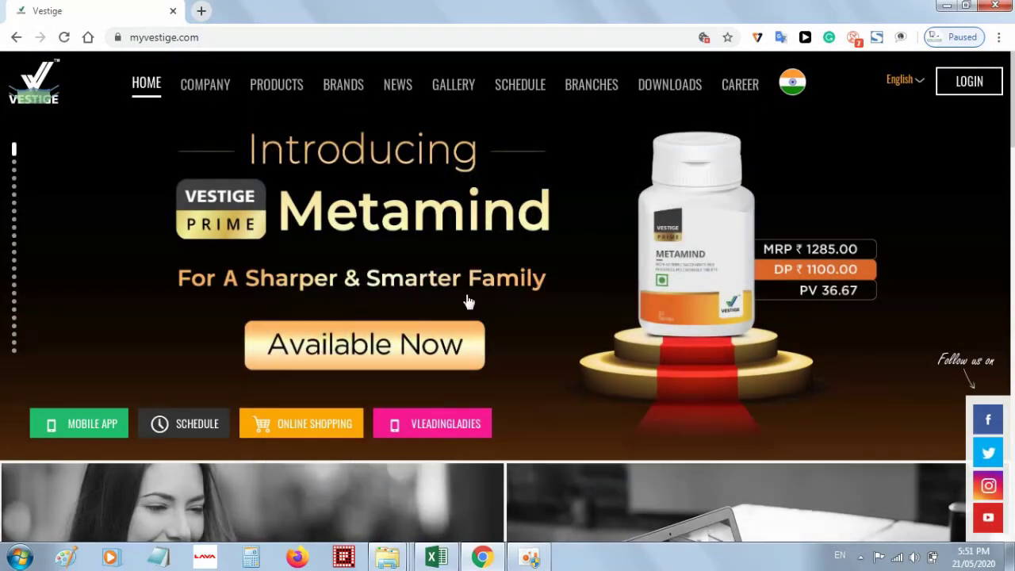
mouse_move(448, 310)
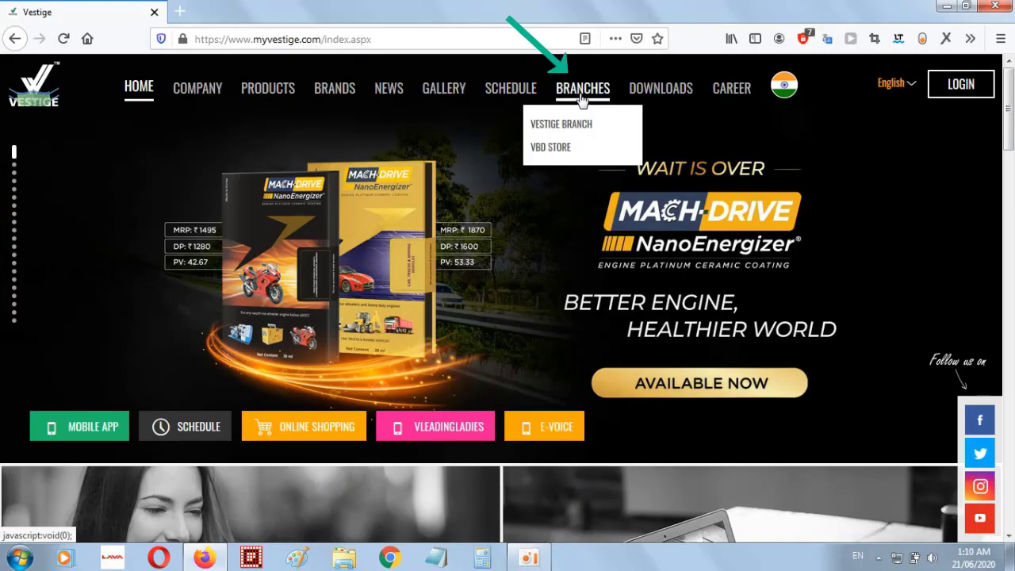
- Search Vestige Best Deals Stores for Andhra Pradesh, listing the Tirupathi Gold Store
left_click(550, 147)
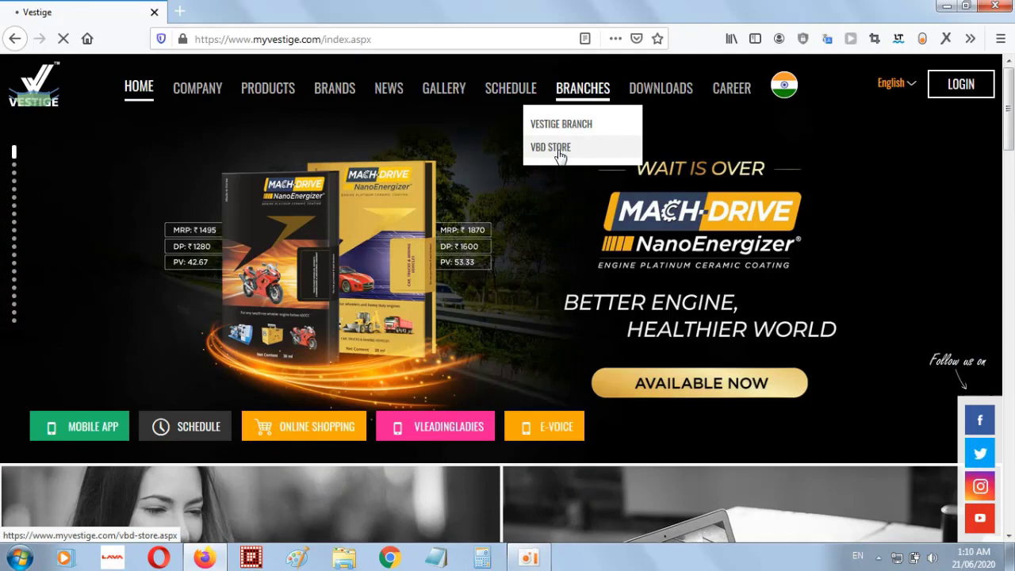
left_click(550, 147)
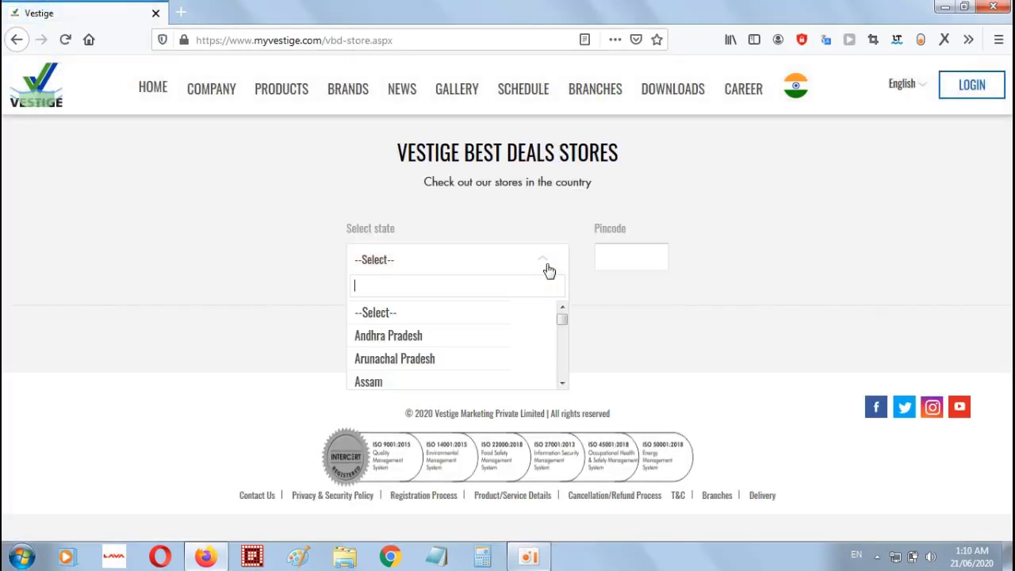
left_click(387, 335)
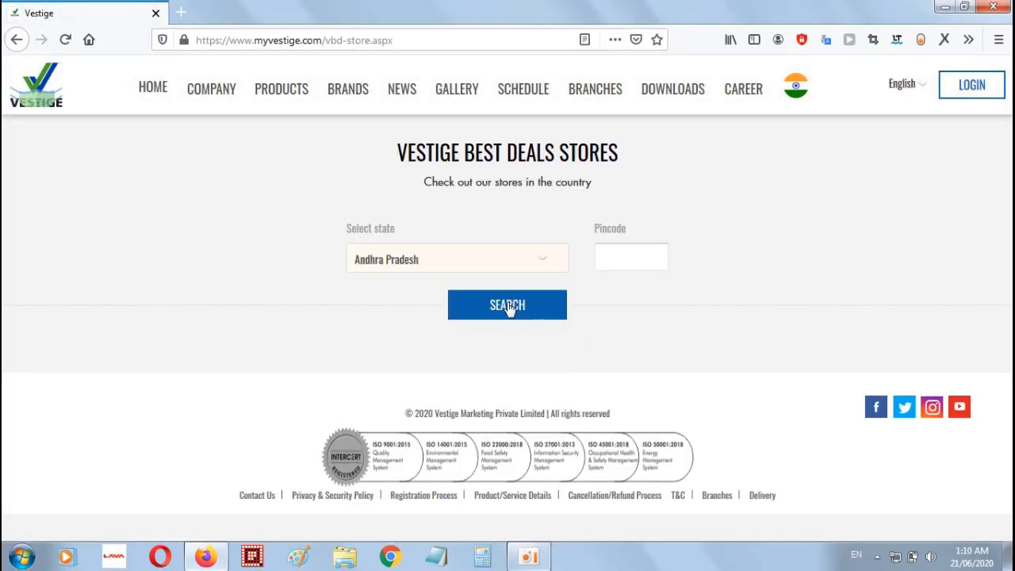
left_click(507, 305)
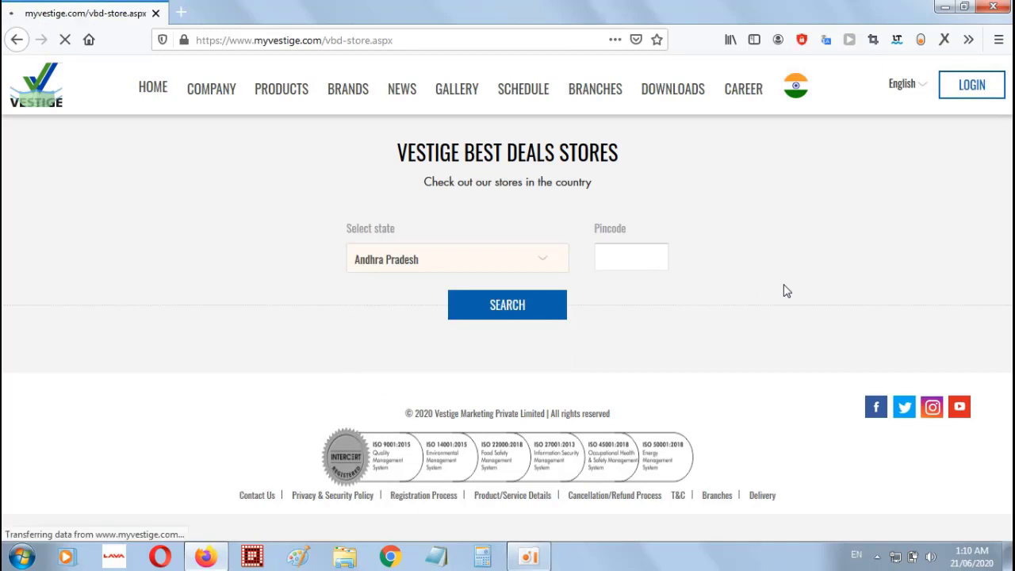
left_click(507, 305)
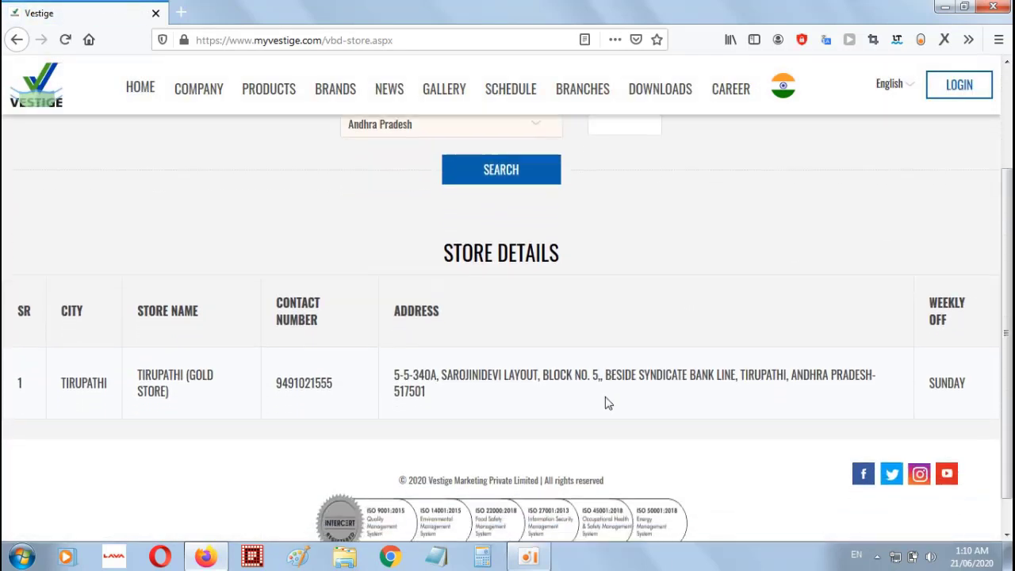
scroll("down", 3)
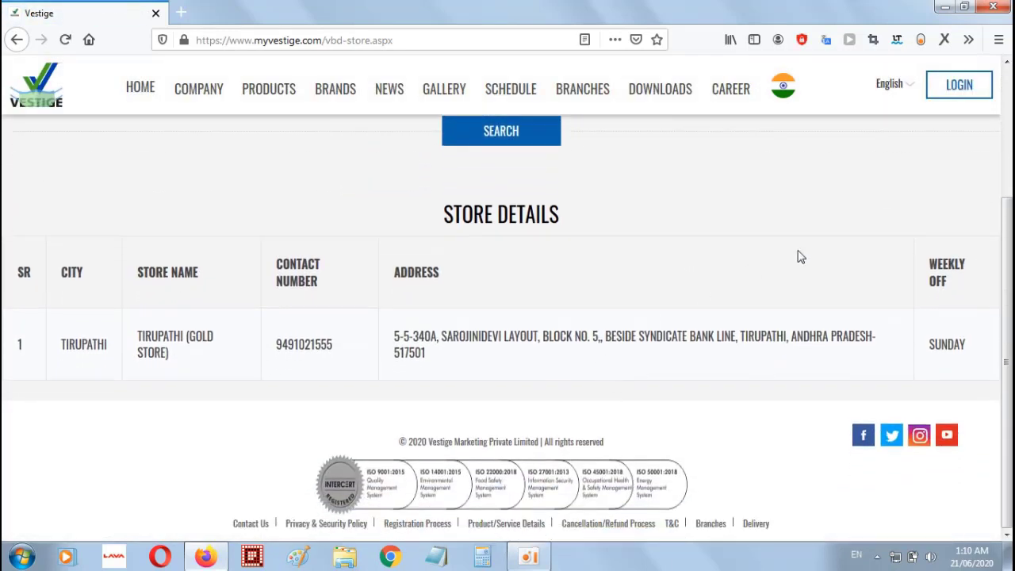
- Change the state to Rajasthan and search, listing the Udaipur Gold Store and address
left_click(451, 259)
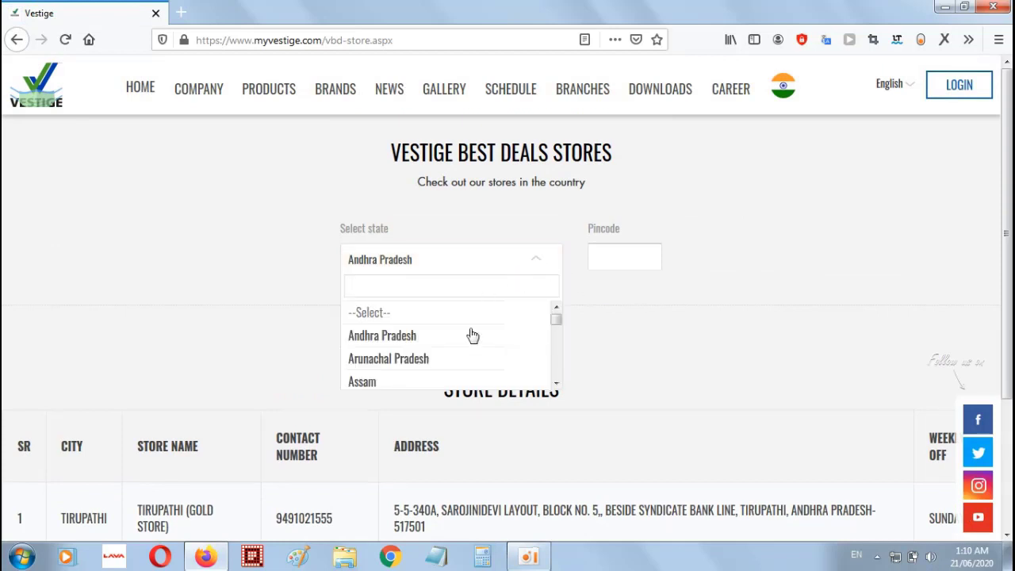
scroll("down", 3)
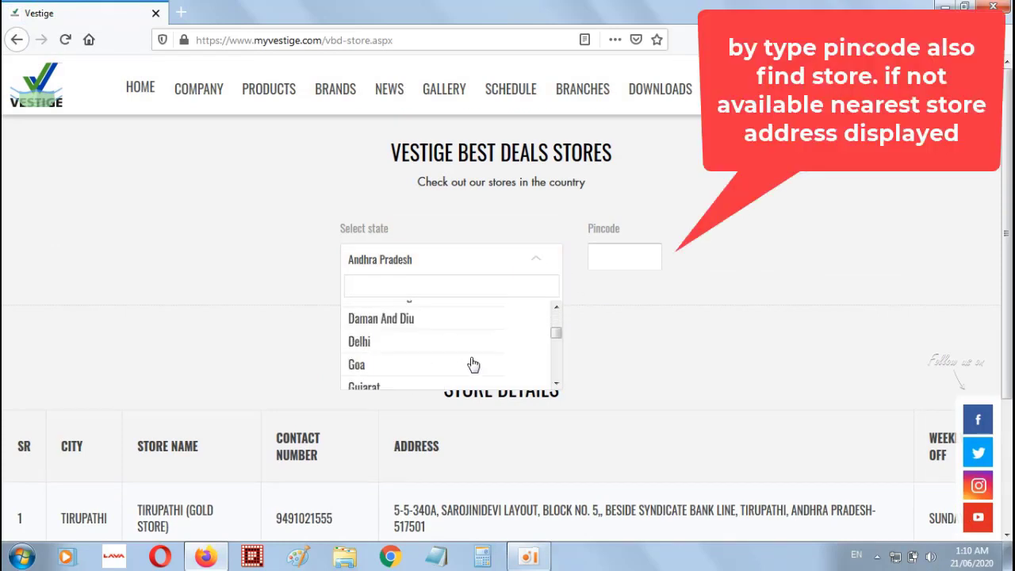
scroll("down", 3)
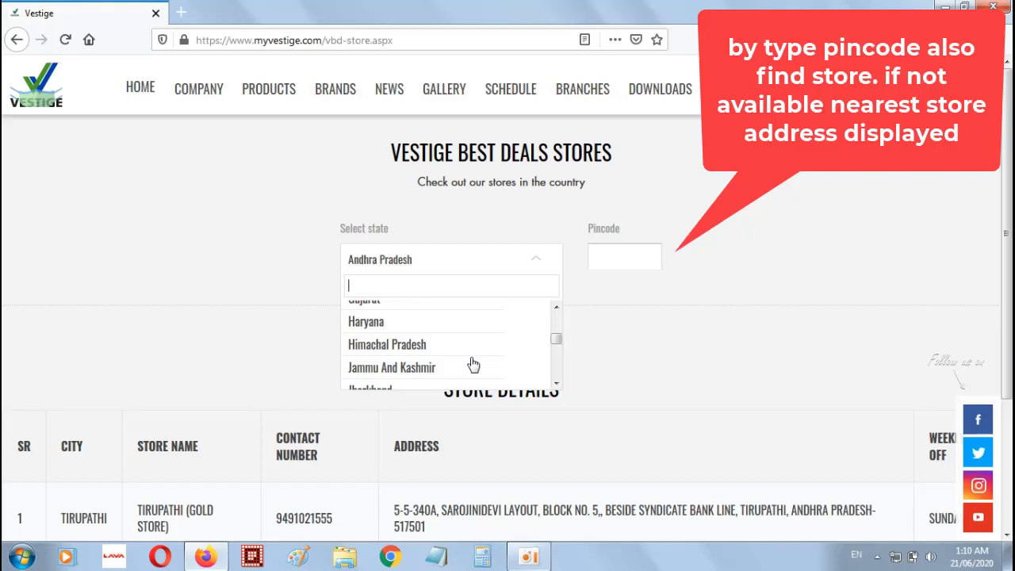
scroll("down", 3)
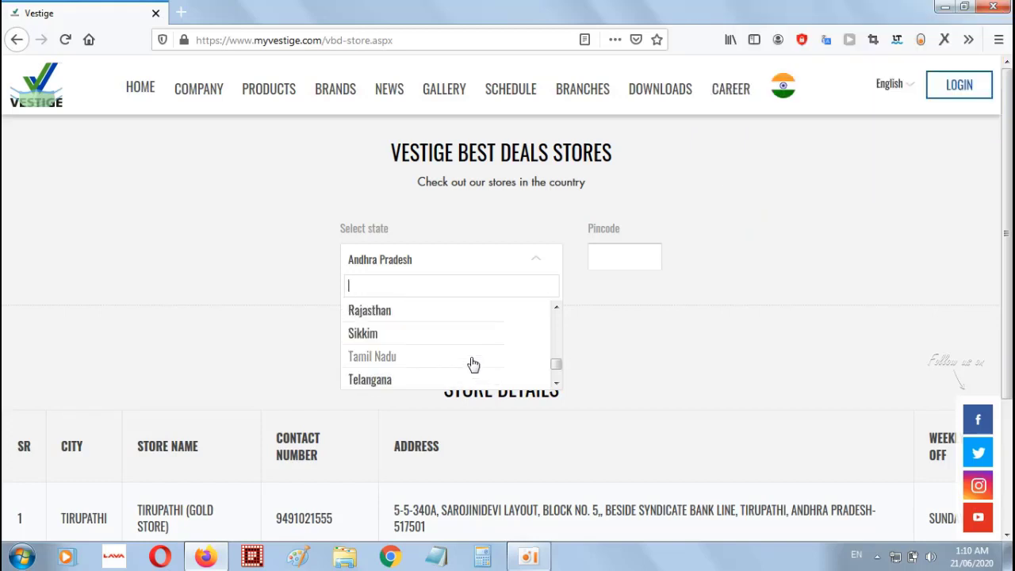
left_click(369, 310)
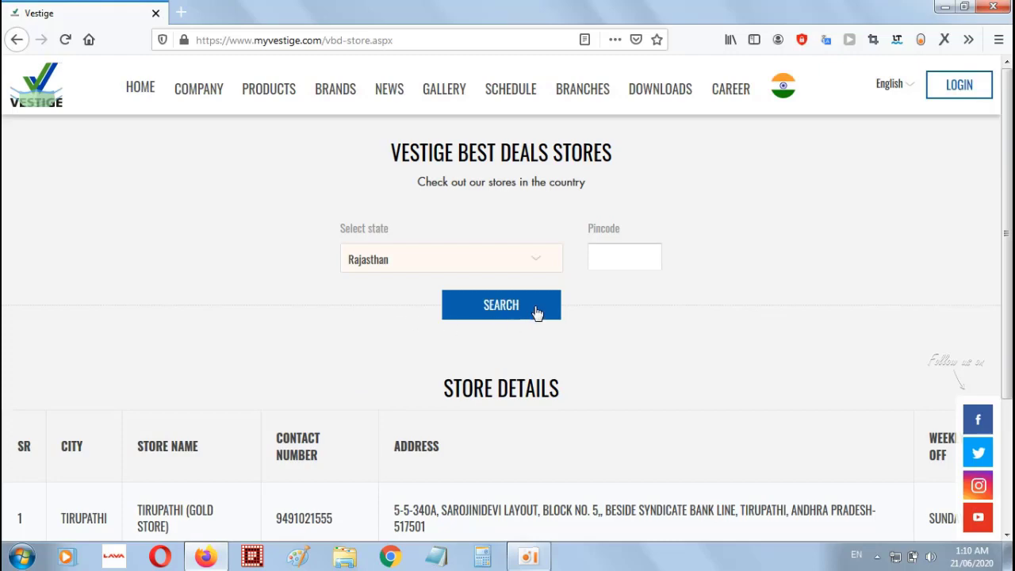
left_click(500, 304)
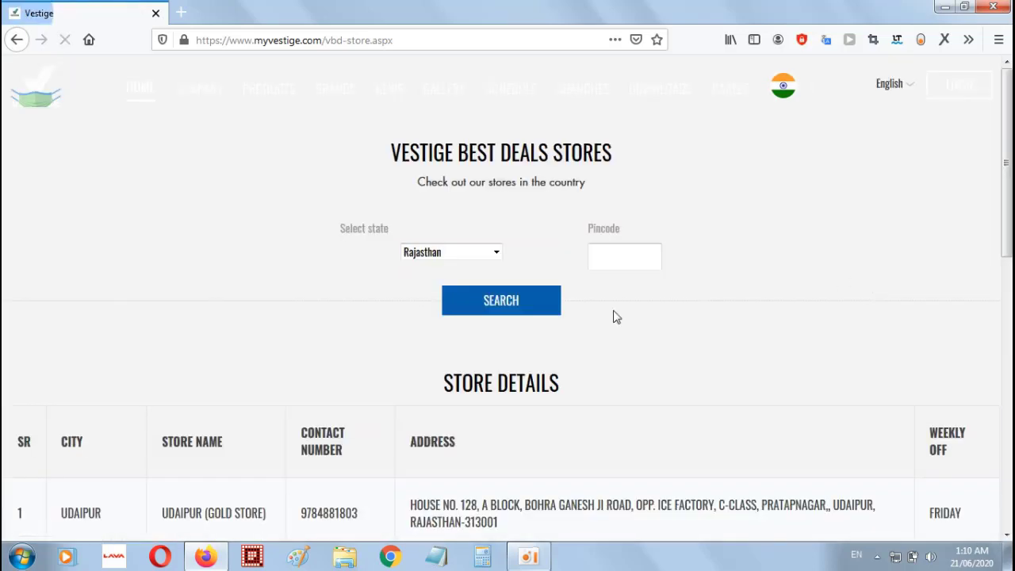
scroll("down", 3)
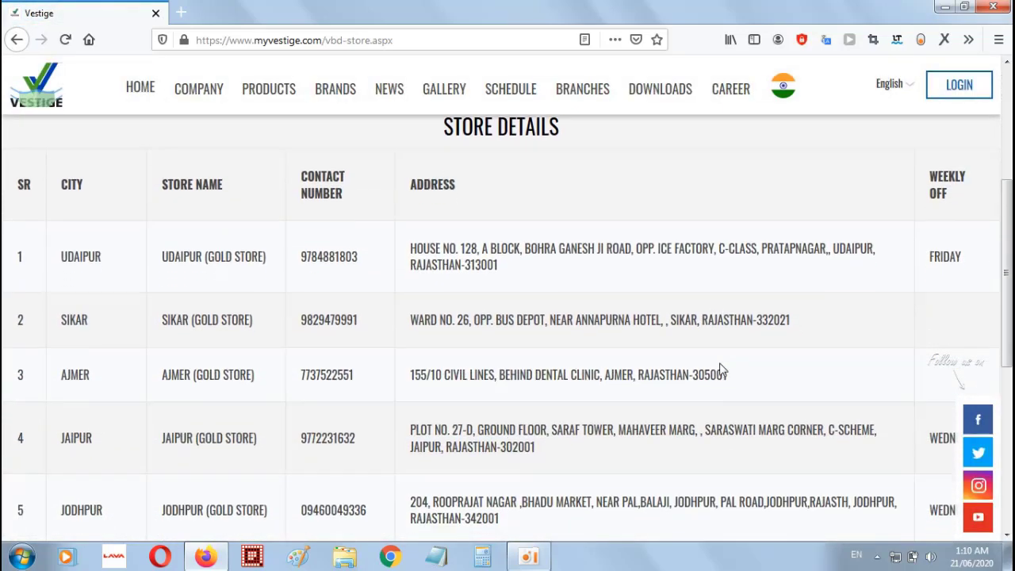
scroll("down", 3)
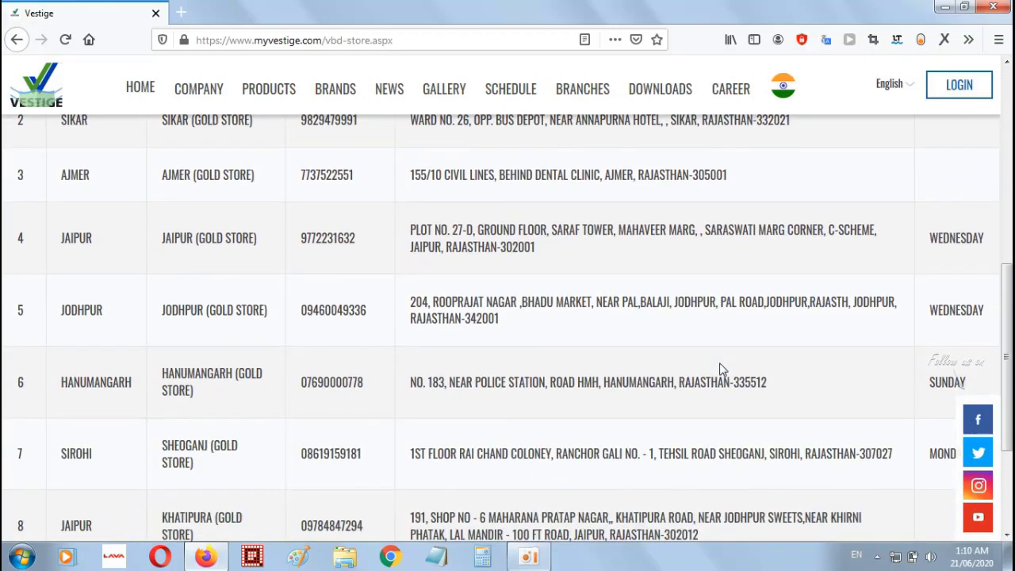
scroll("down", 3)
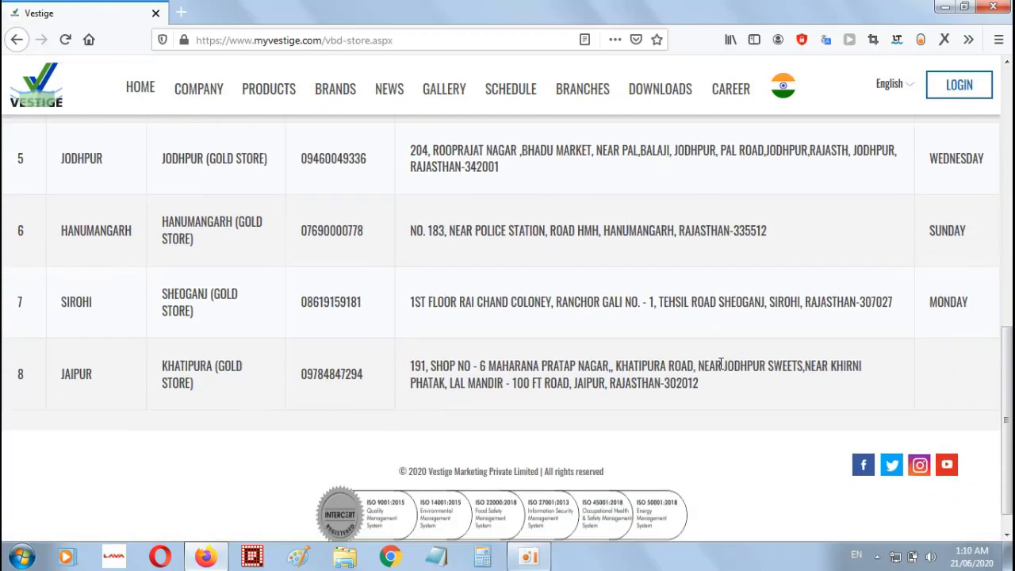
scroll("up", 3)
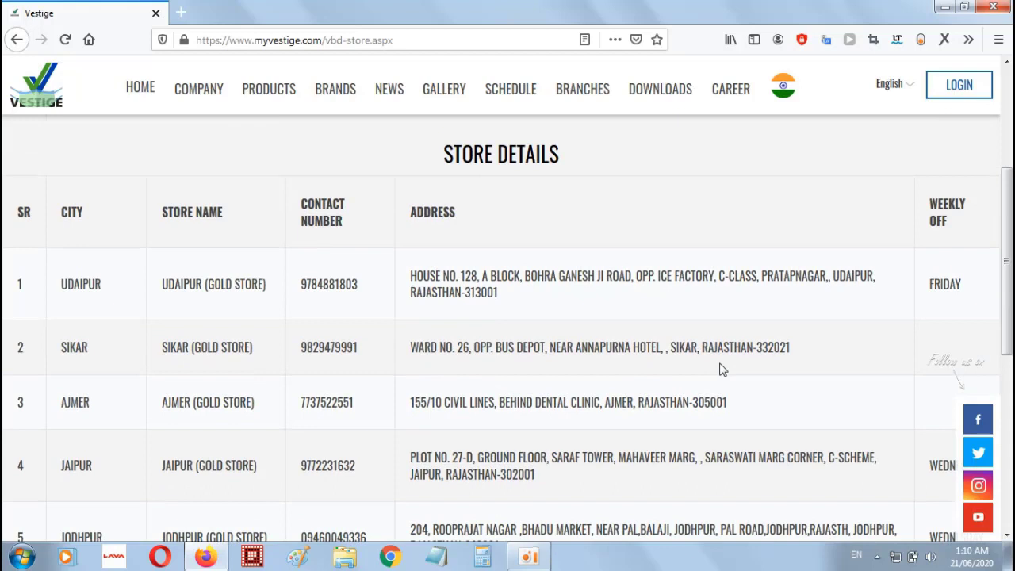
scroll("up", 3)
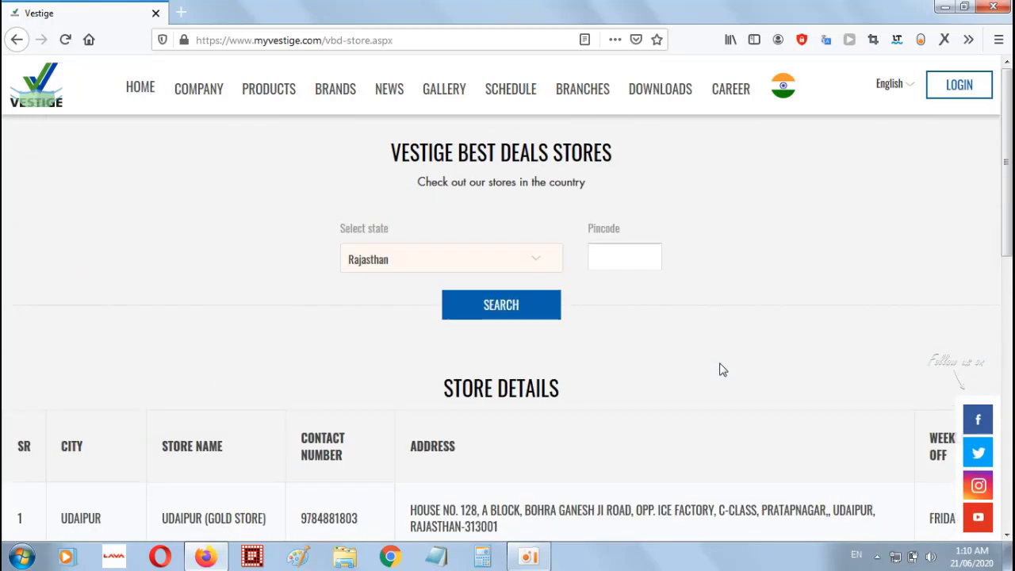
mouse_move(728, 351)
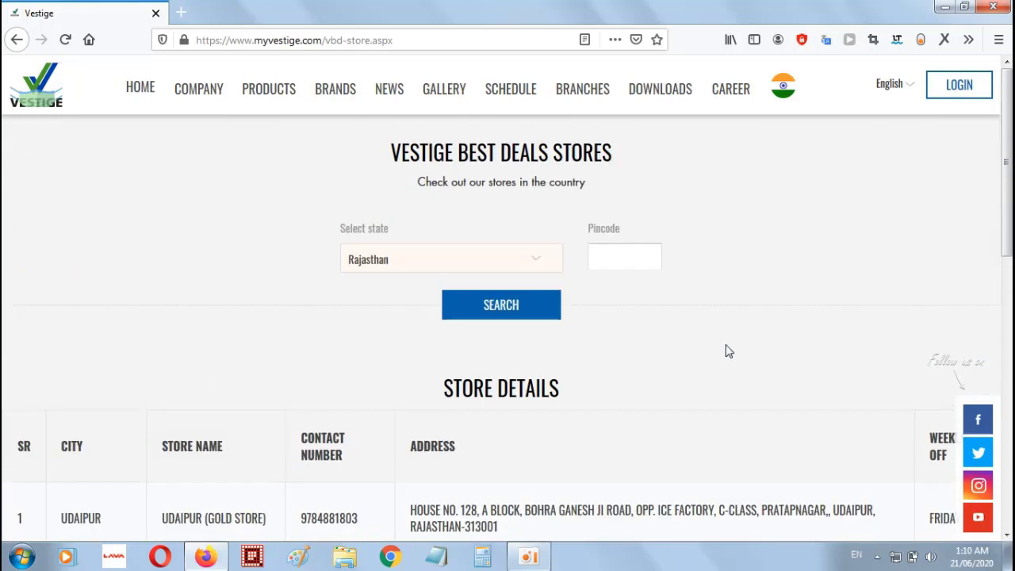
mouse_move(783, 228)
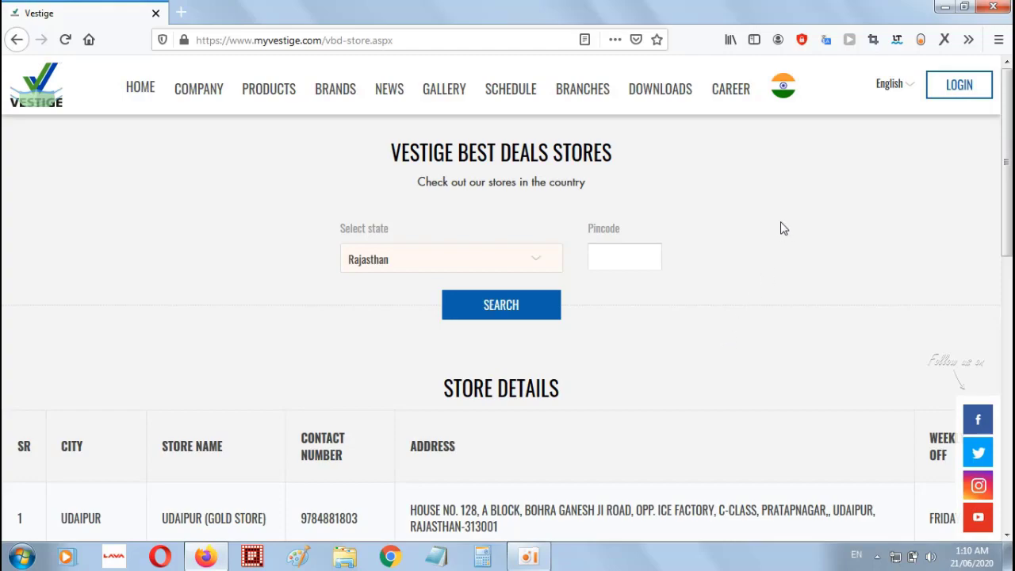